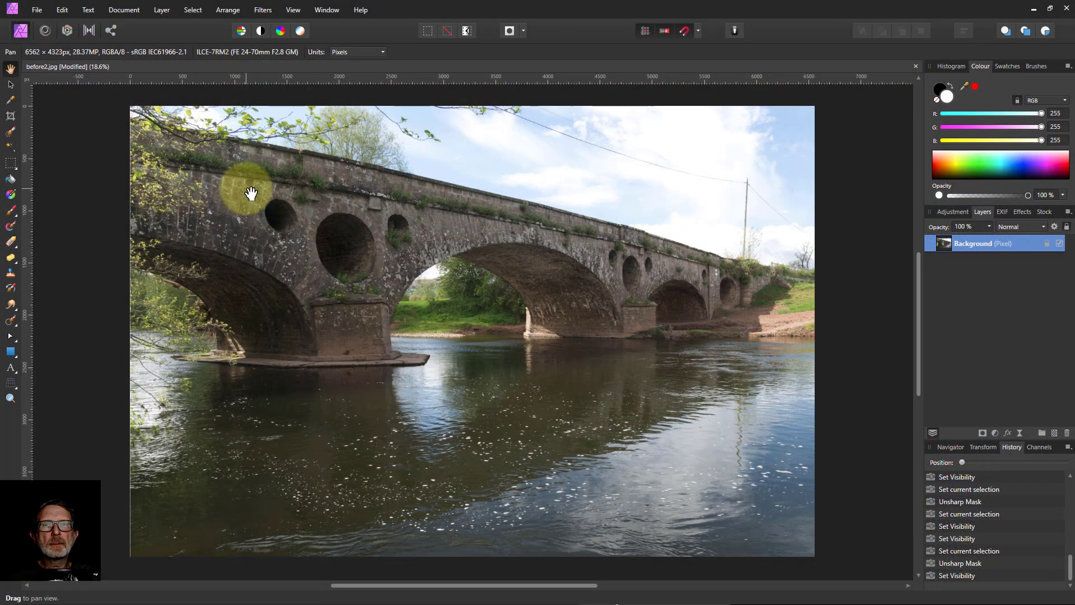
pyautogui.moveTo(259, 190)
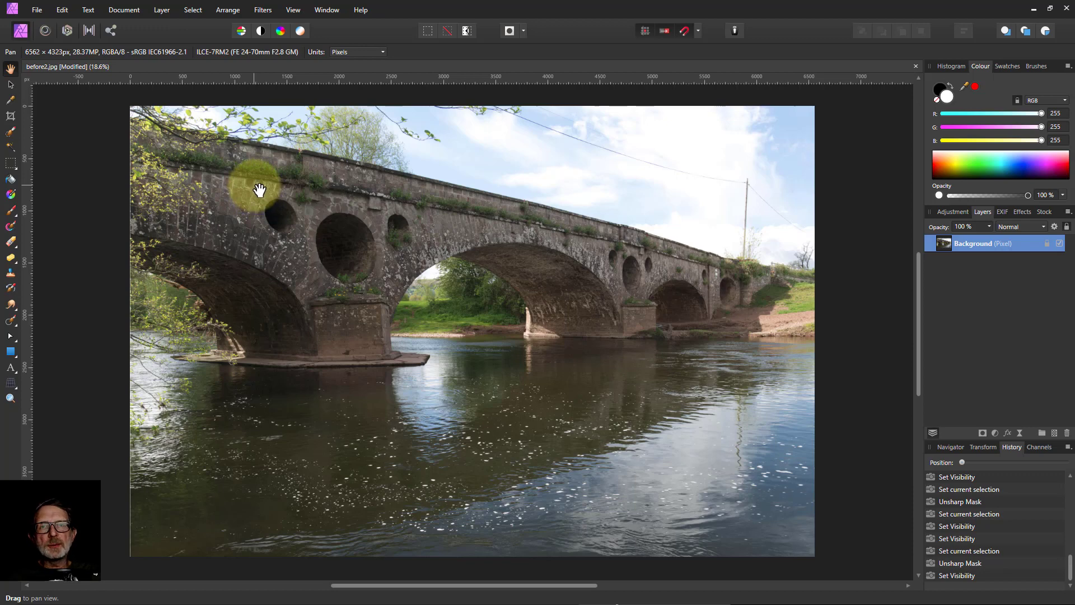
pyautogui.moveTo(266, 188)
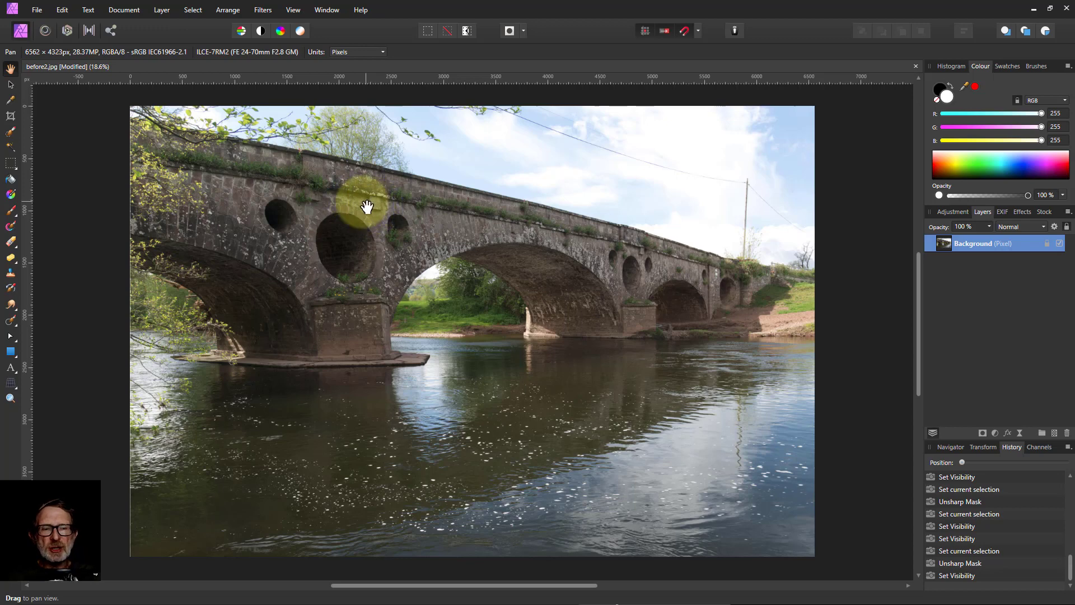
pyautogui.moveTo(367, 201)
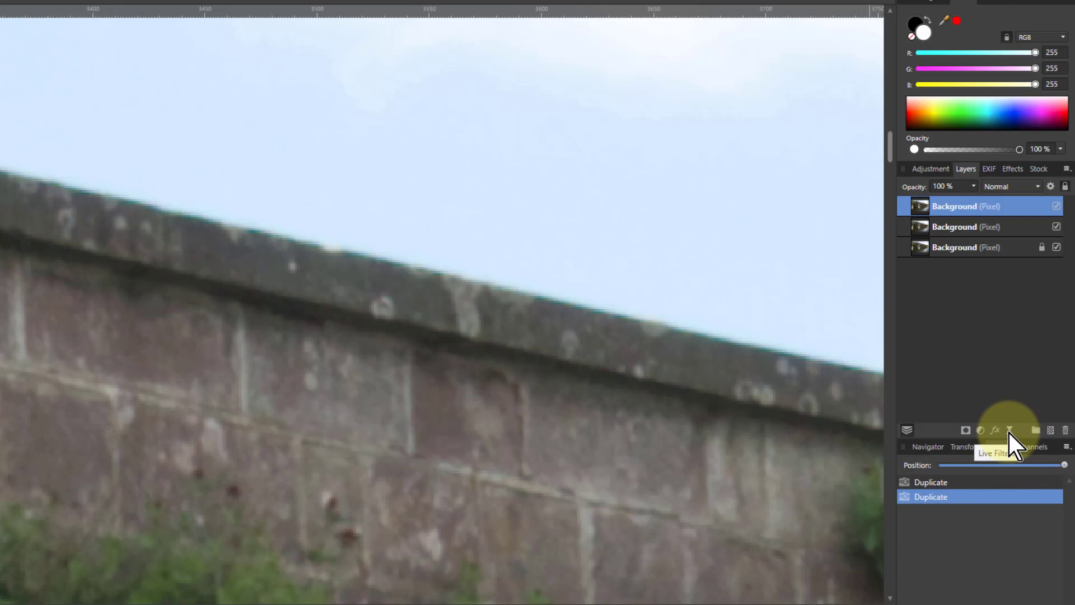
# Add a live unsharp mask (3.1 px radius, factor 1.6) to the top photo copy.
pyautogui.click(994, 430)
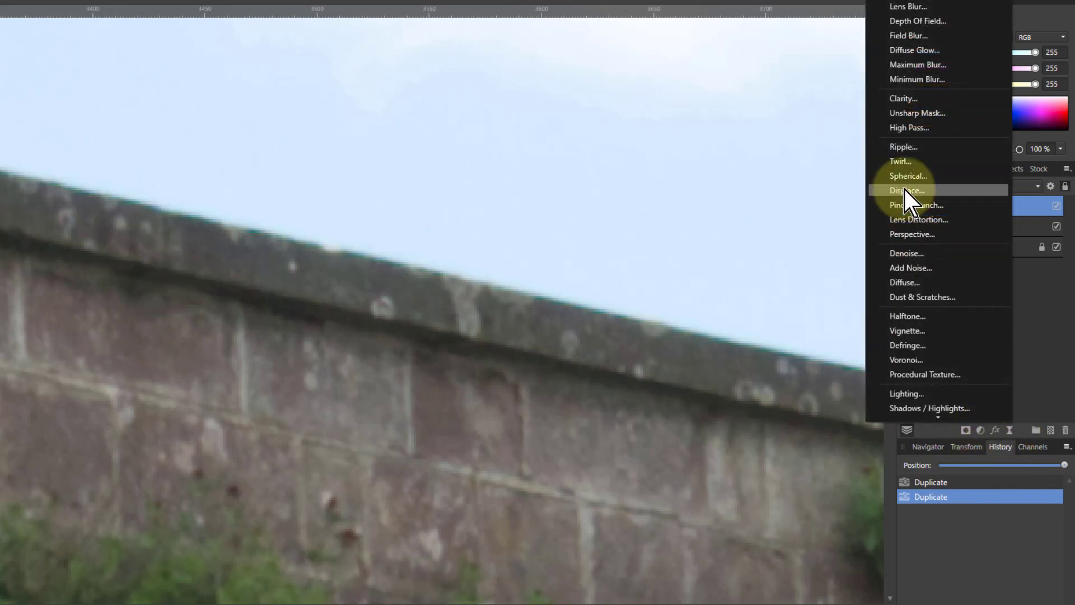
pyautogui.click(917, 112)
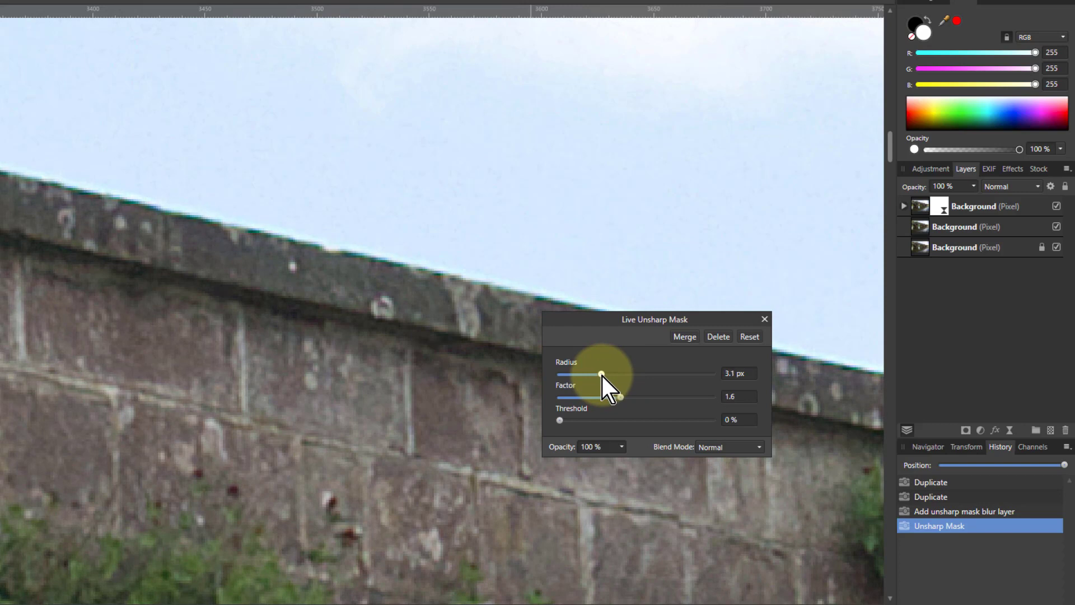
pyautogui.moveTo(575, 343)
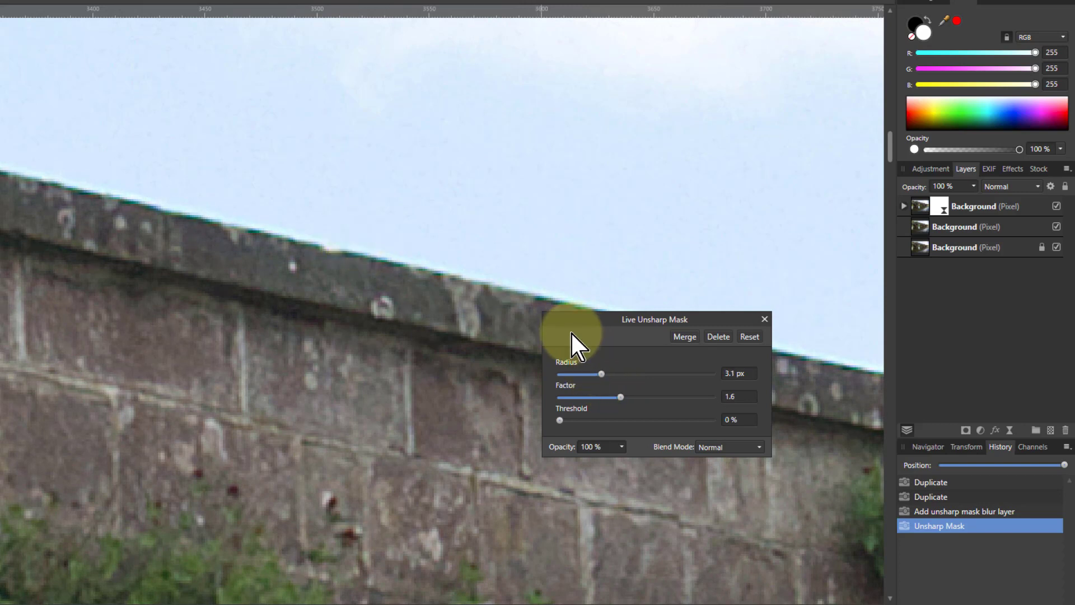
pyautogui.moveTo(817, 508)
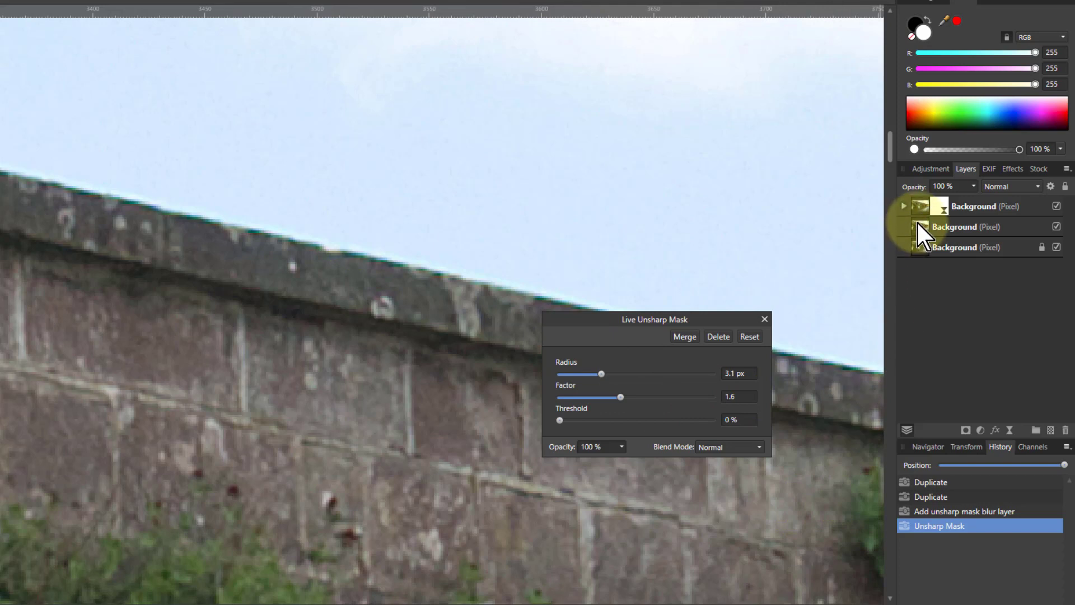
pyautogui.moveTo(911, 236)
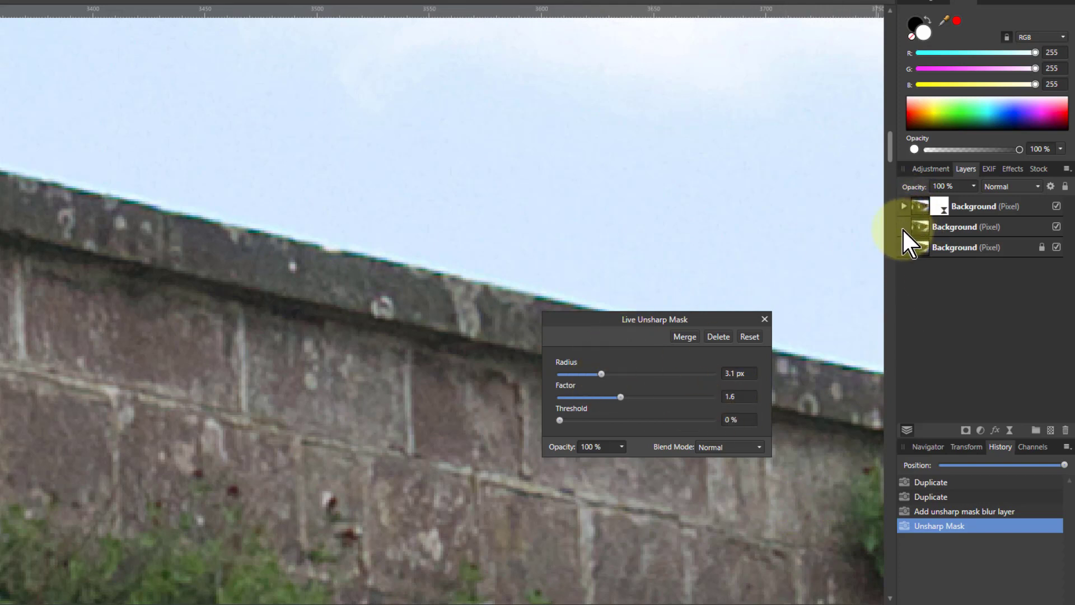
# Rename the three photo layers Normal, Black and Colour, with the sharpened Normal layer hidden.
pyautogui.click(684, 336)
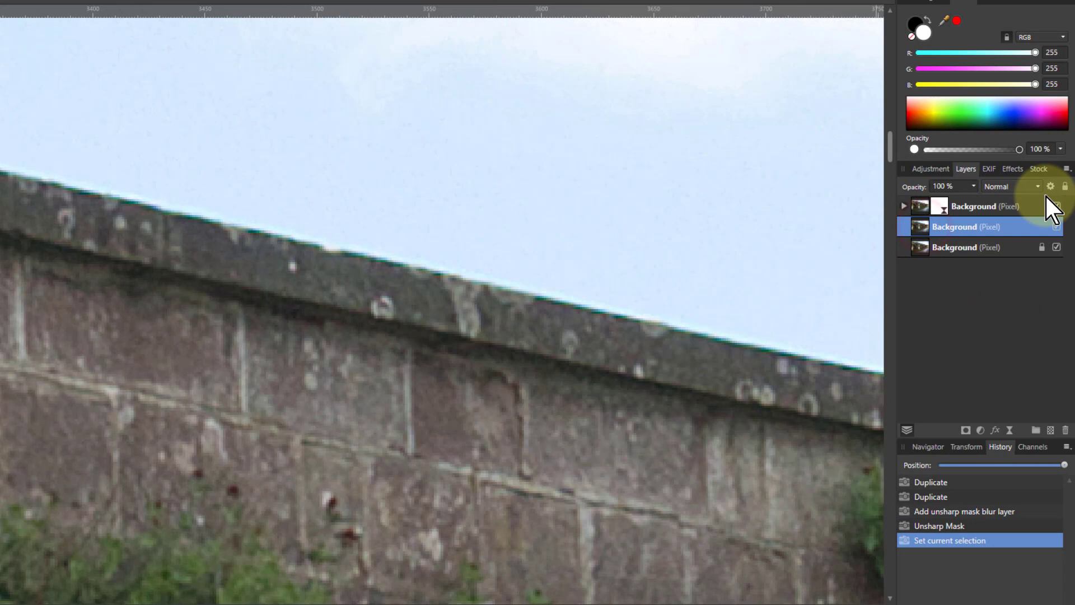
pyautogui.doubleClick(974, 206)
pyautogui.write('Normal')
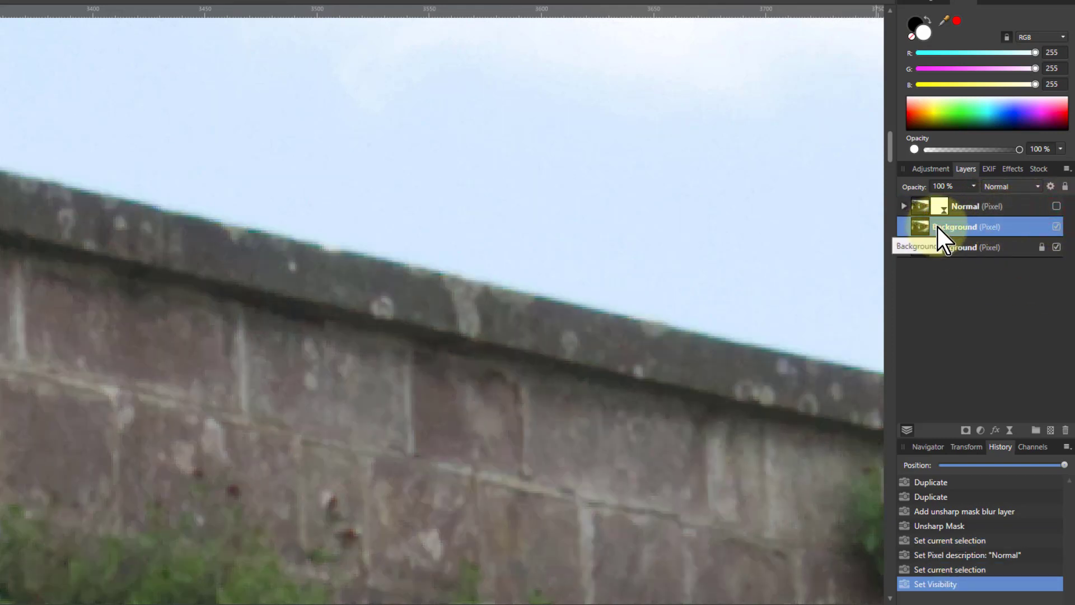
pyautogui.doubleClick(964, 226)
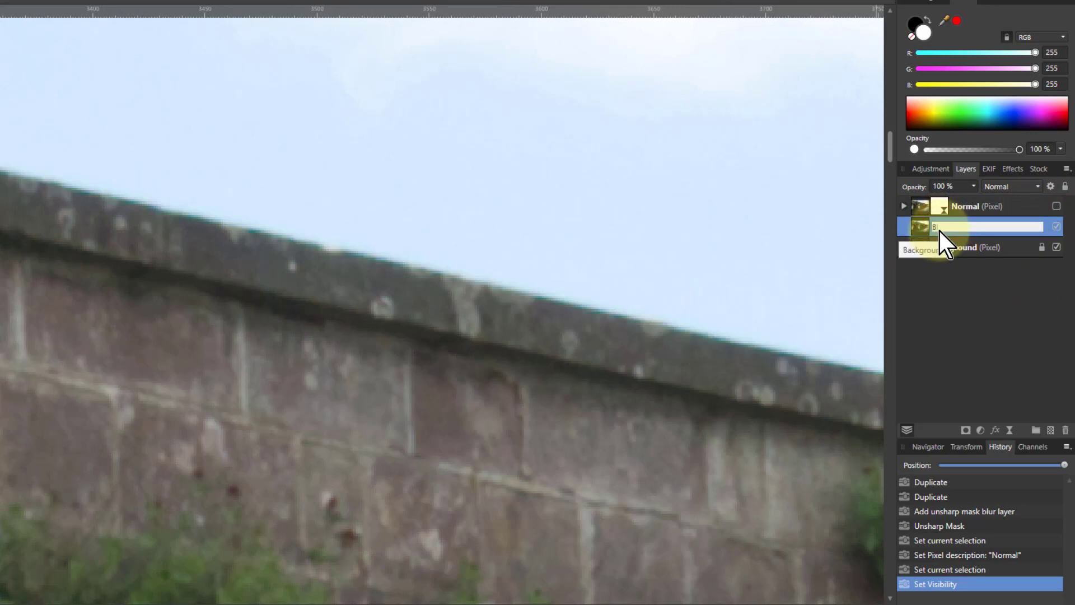
pyautogui.click(955, 247)
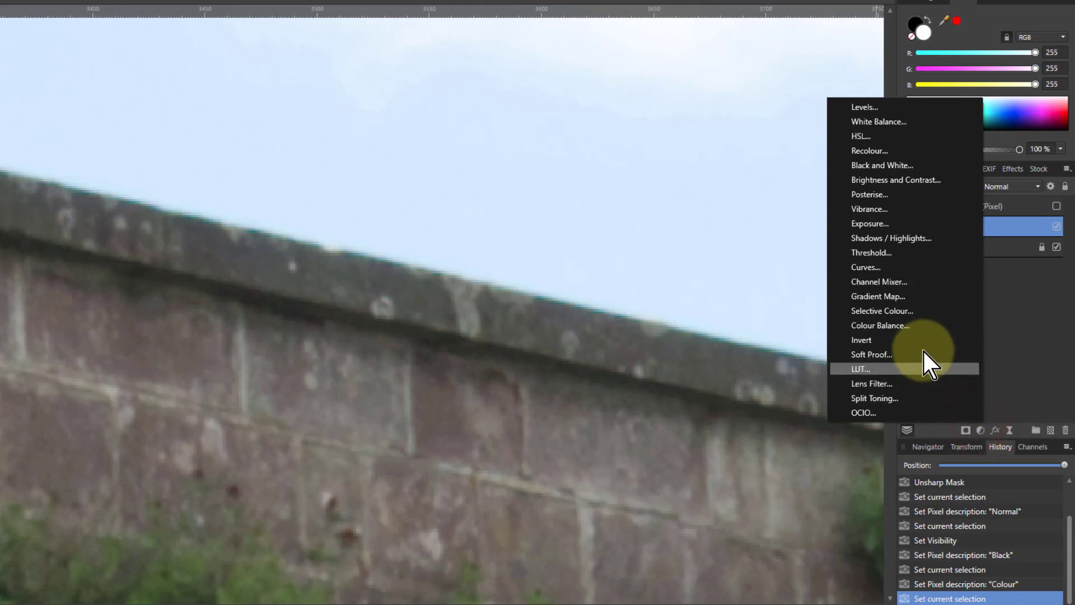
# Add a CMYK curves adjustment to the Black layer and flatten the Cyan channel.
pyautogui.click(866, 267)
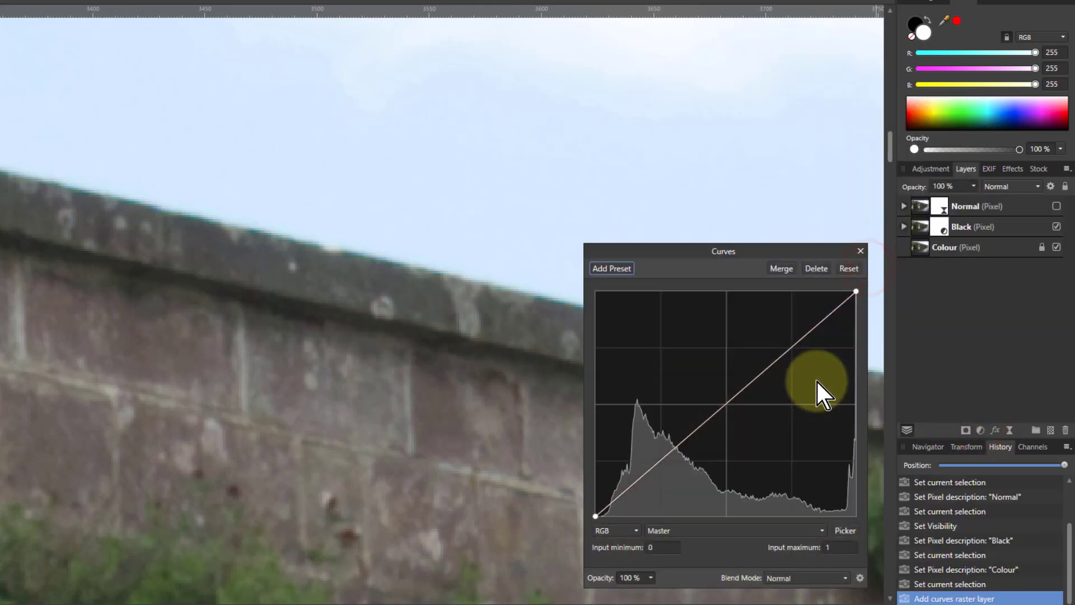
pyautogui.click(614, 529)
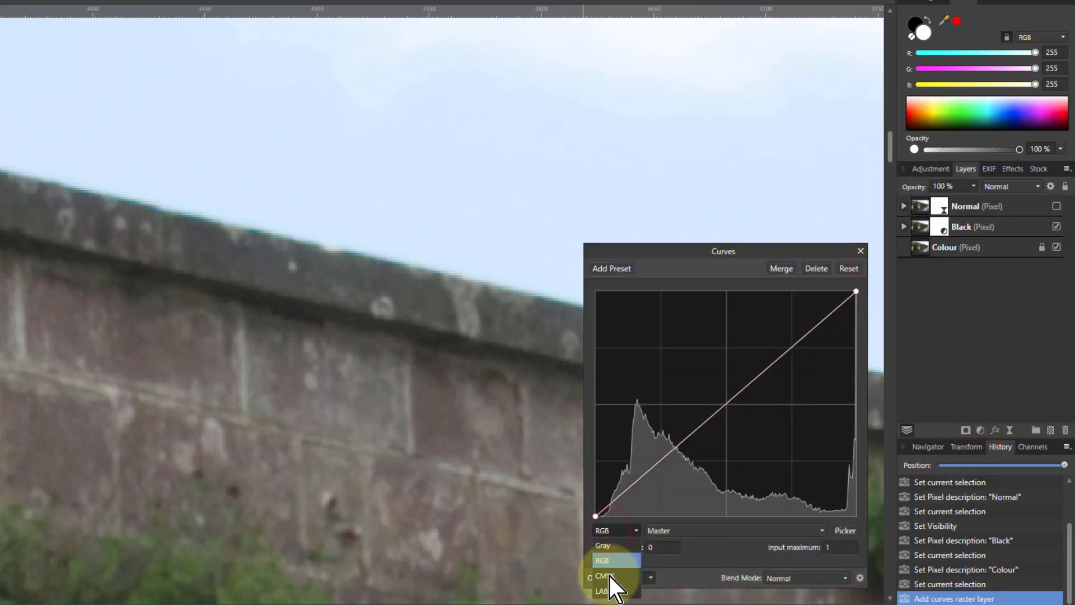
pyautogui.click(604, 575)
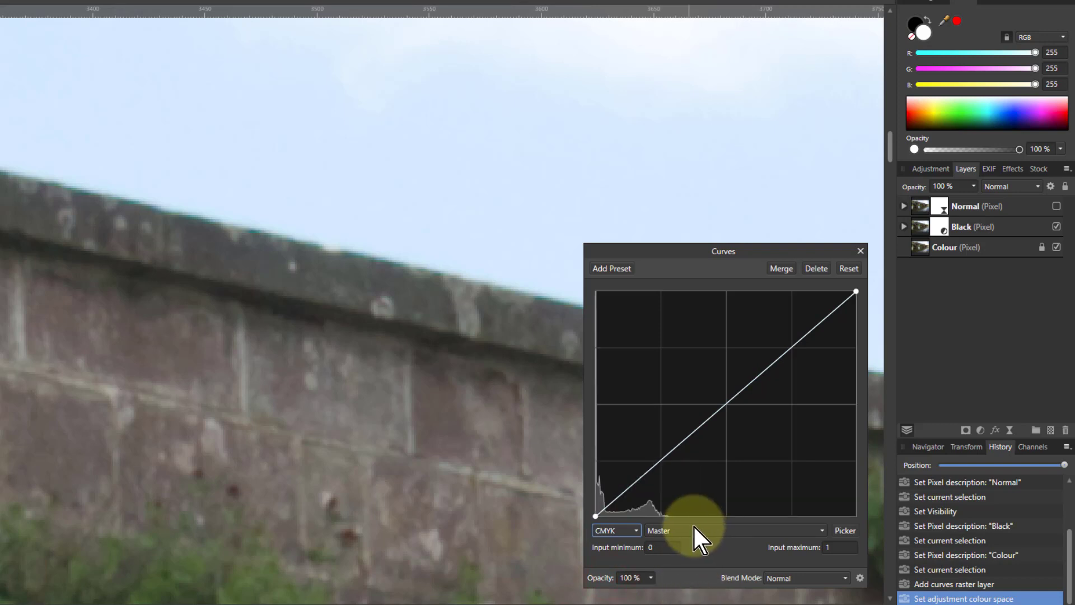
pyautogui.click(734, 530)
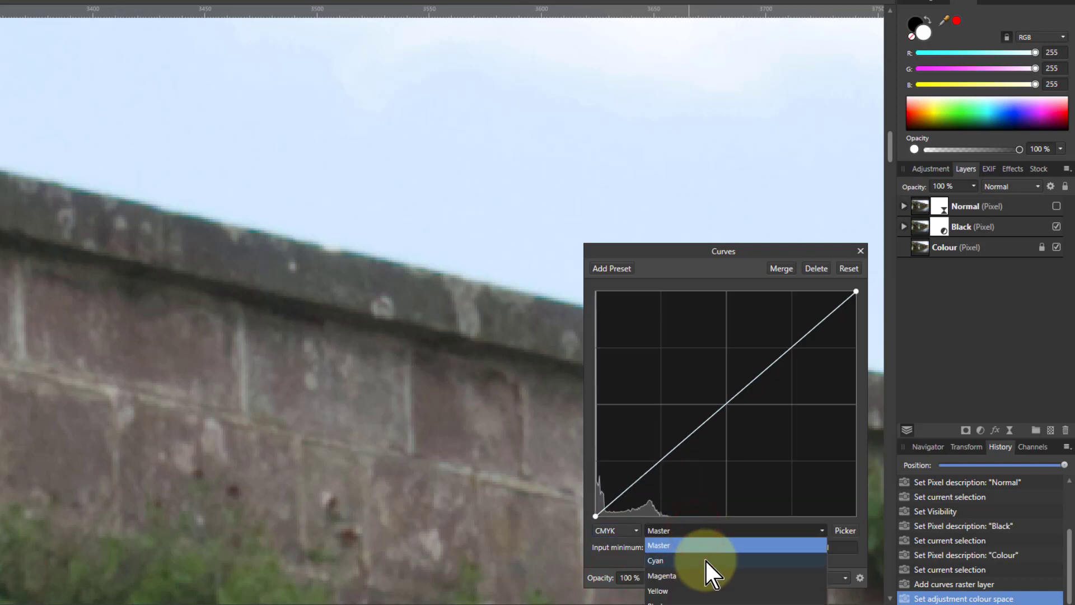
pyautogui.click(655, 560)
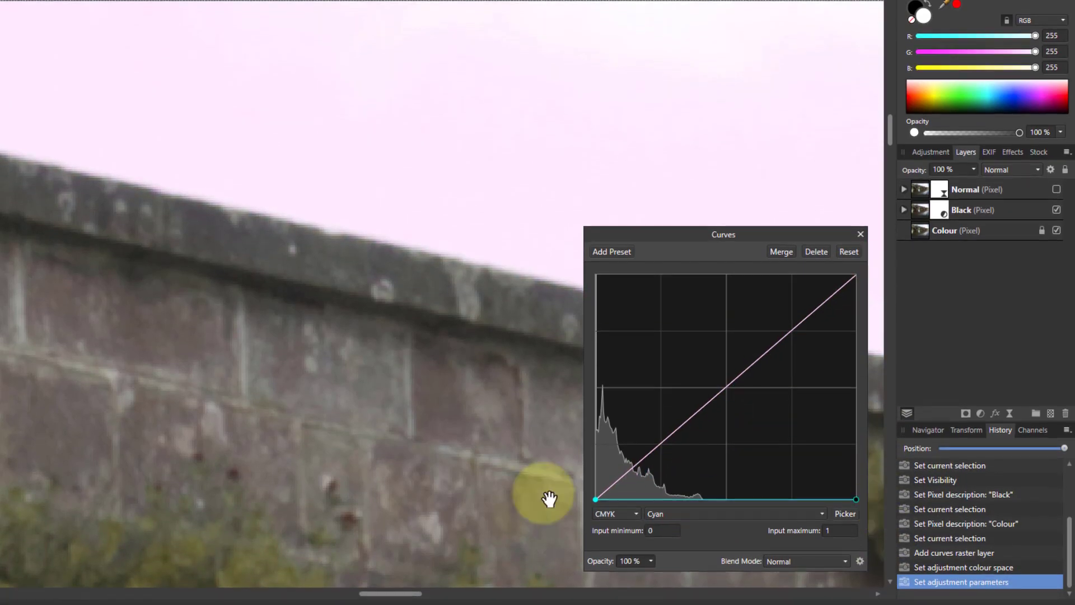
# Flatten the Magenta and Yellow channels too, leaving only black, then hide the Black layer.
pyautogui.click(736, 513)
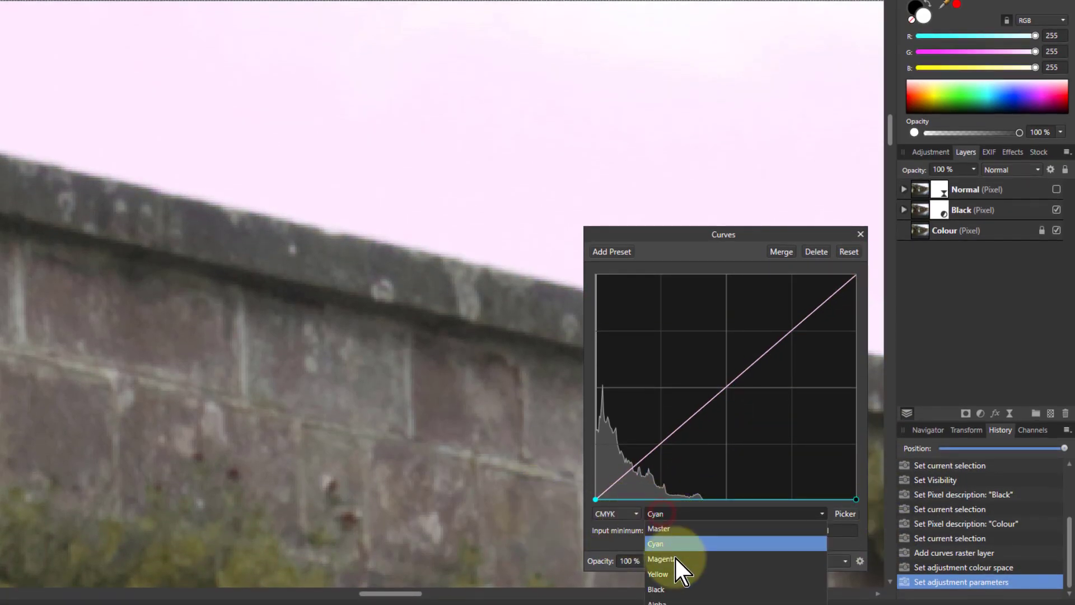
pyautogui.click(661, 557)
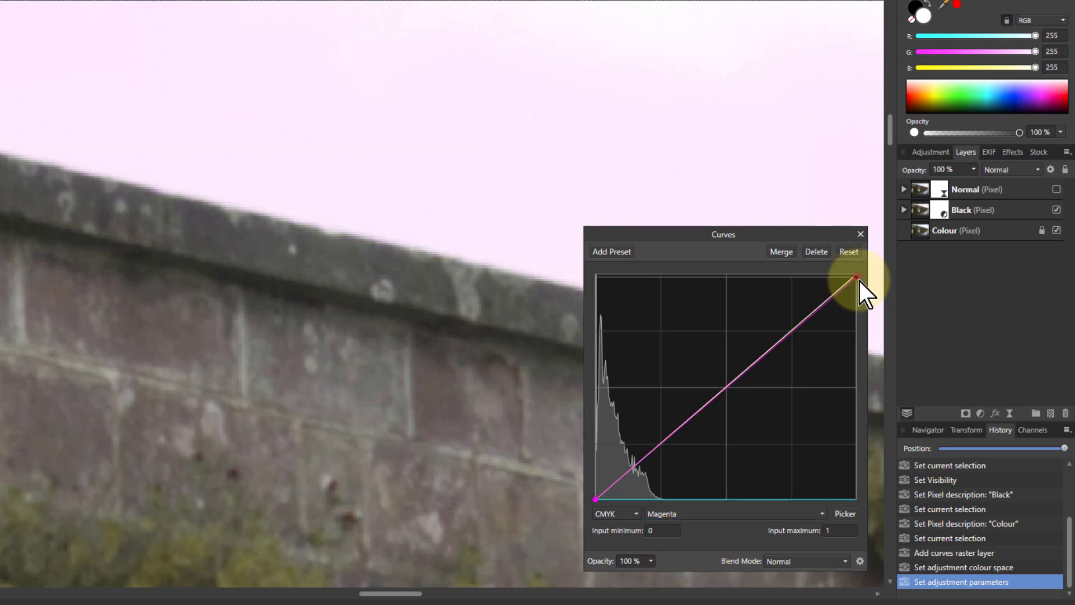
pyautogui.click(733, 513)
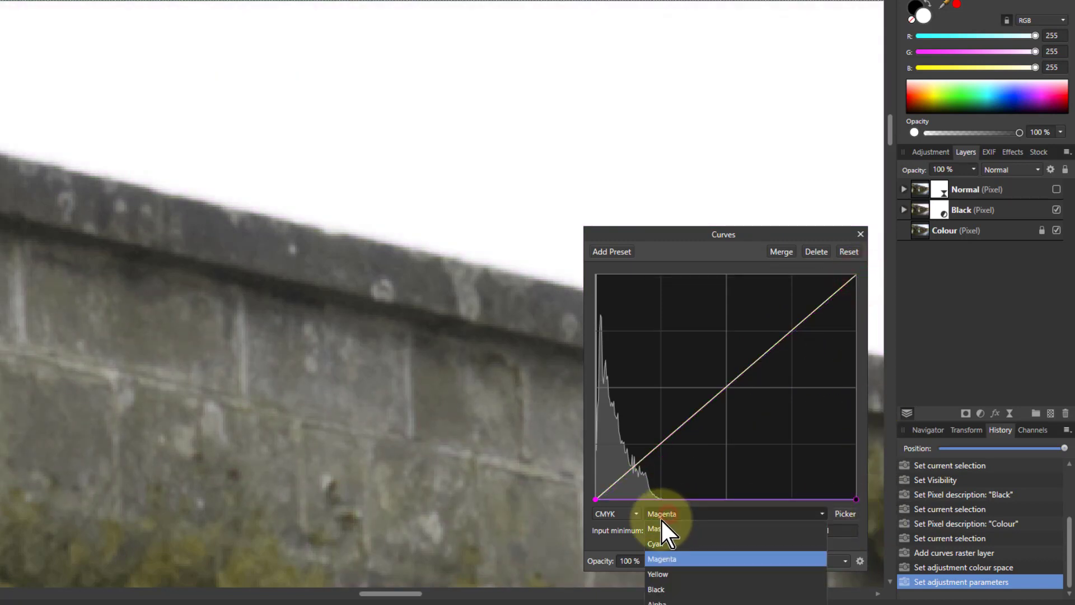
pyautogui.click(658, 573)
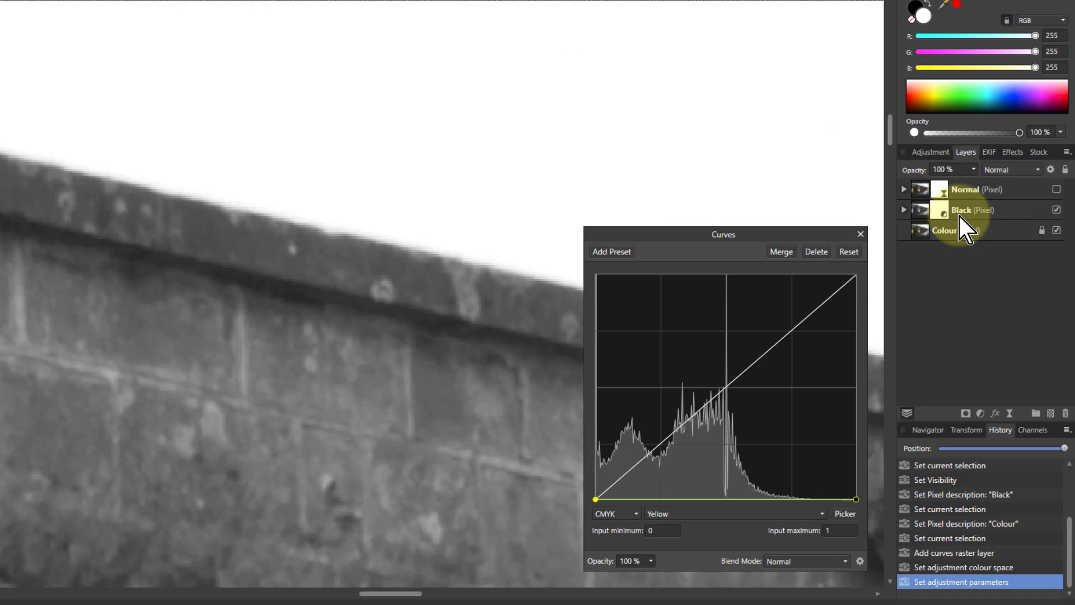
pyautogui.click(943, 231)
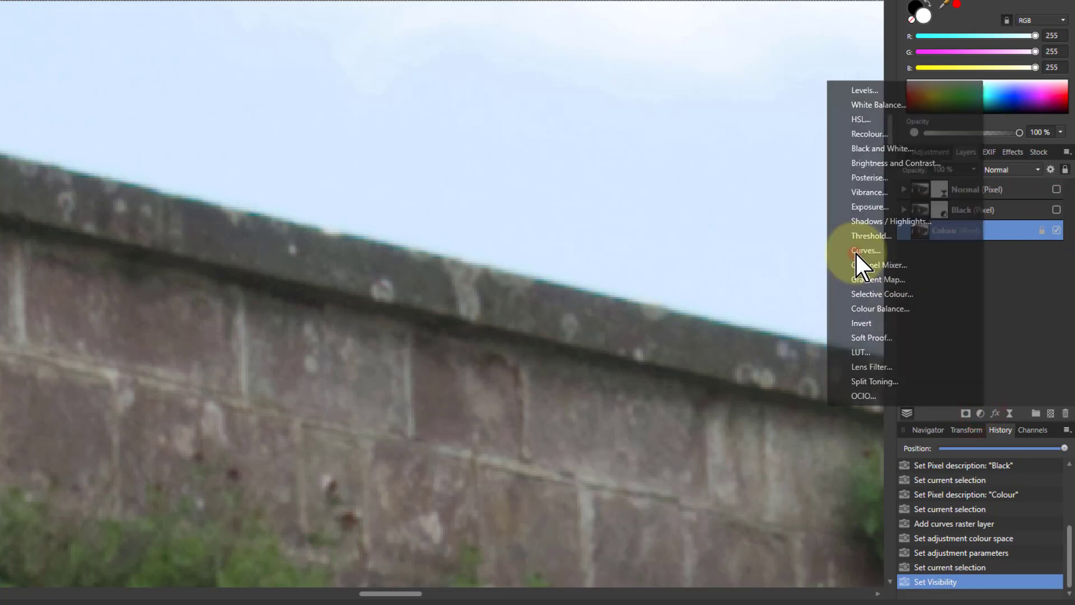
# Add a CMYK curves adjustment to the Colour layer and zero its Black channel.
pyautogui.click(866, 249)
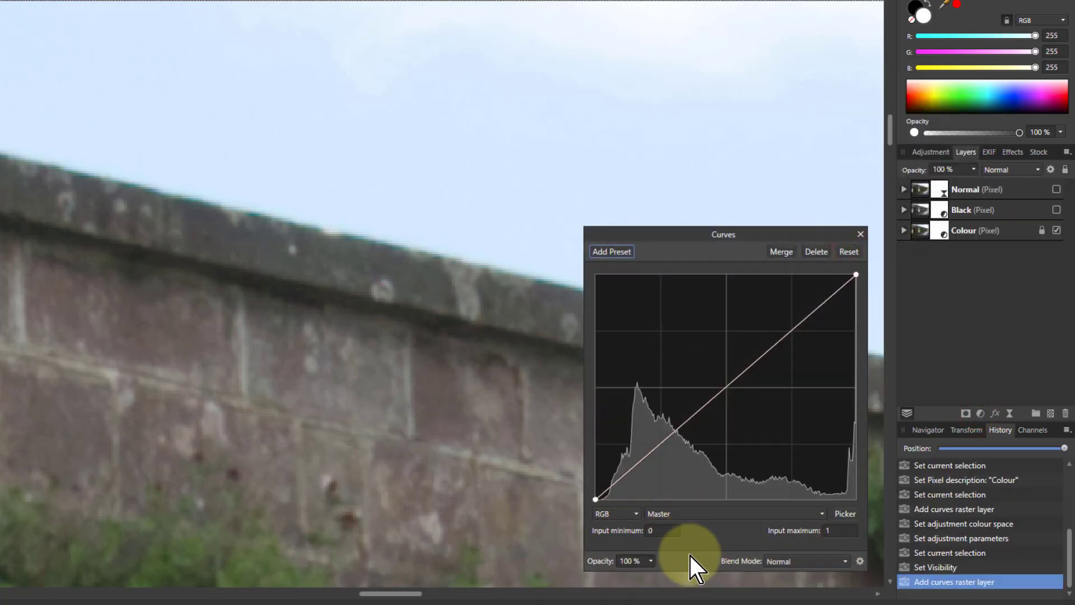
pyautogui.click(615, 513)
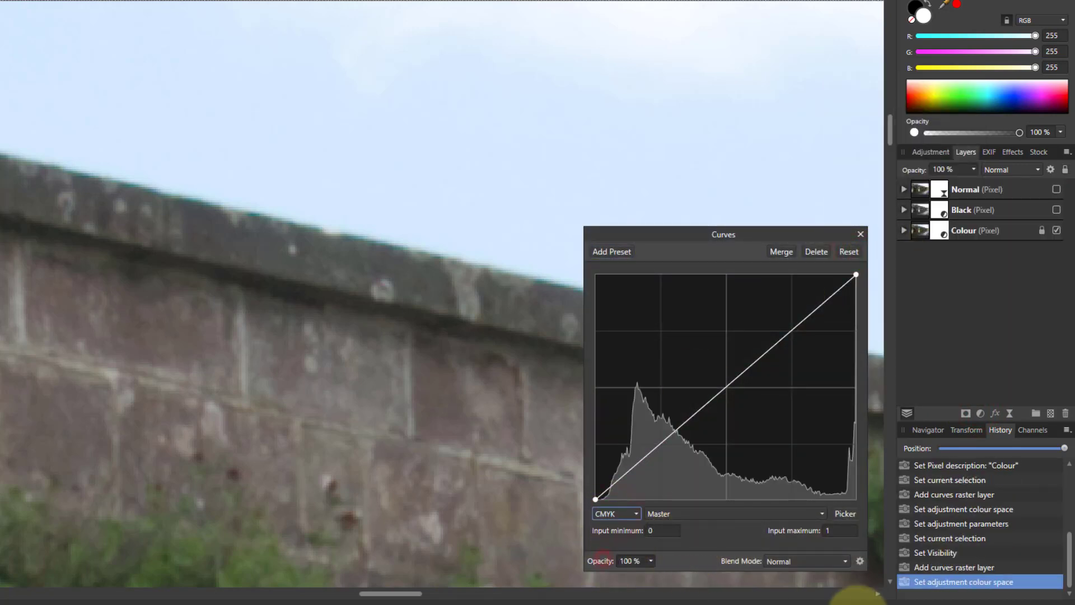
pyautogui.click(734, 513)
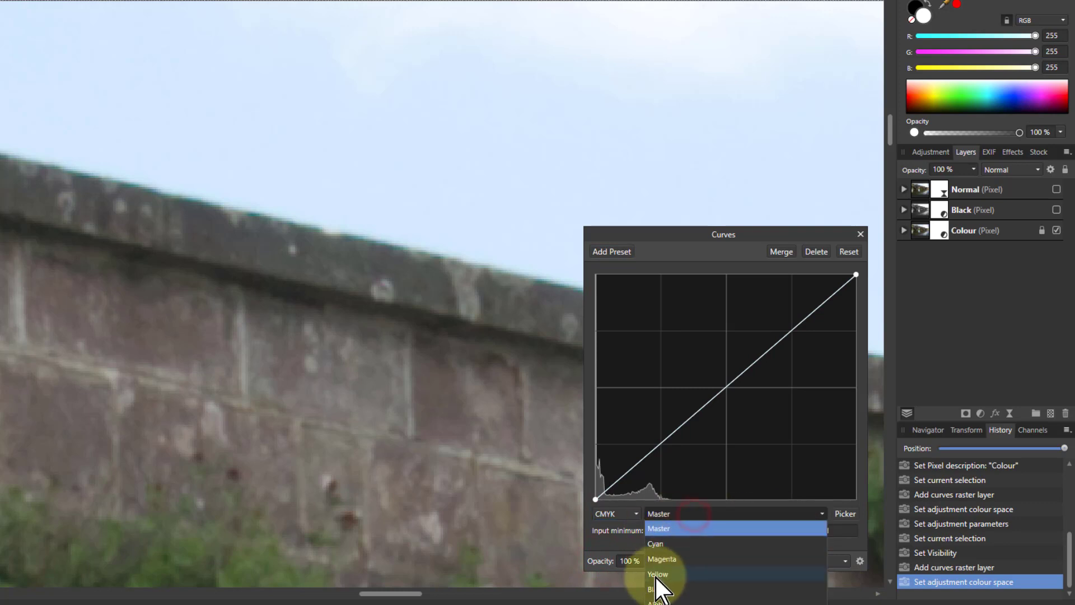
pyautogui.click(658, 590)
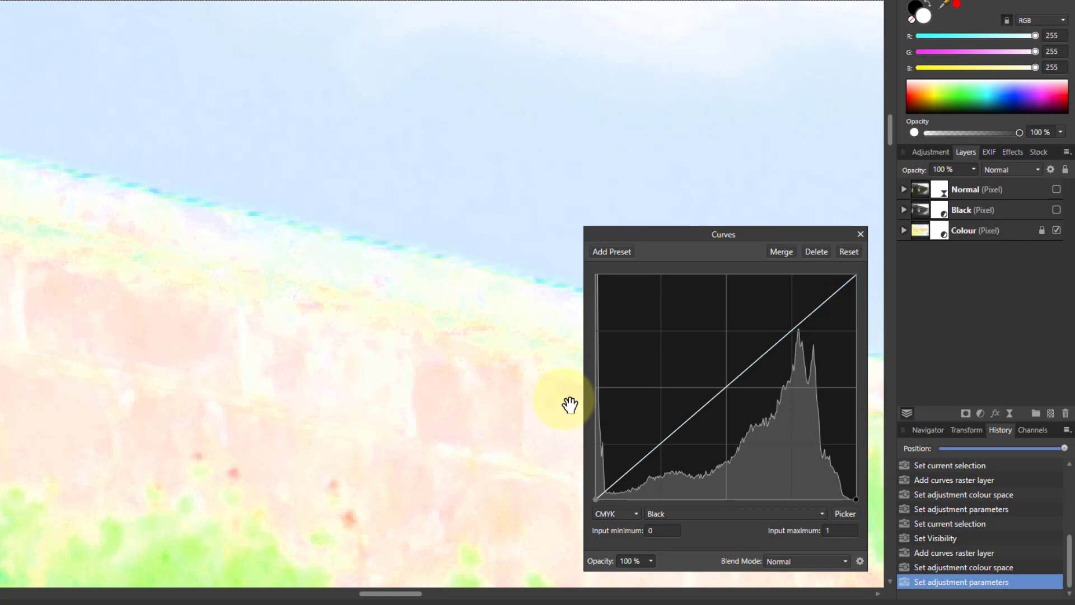
pyautogui.moveTo(322, 397)
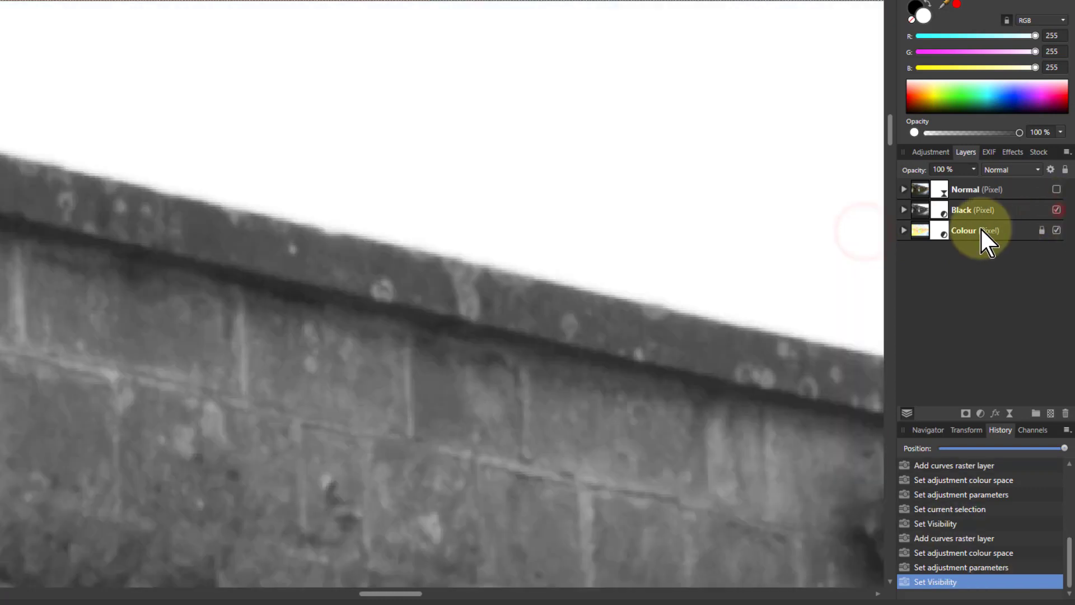
# Set the Black layer's blend mode to Multiply so colour shows through.
pyautogui.click(961, 209)
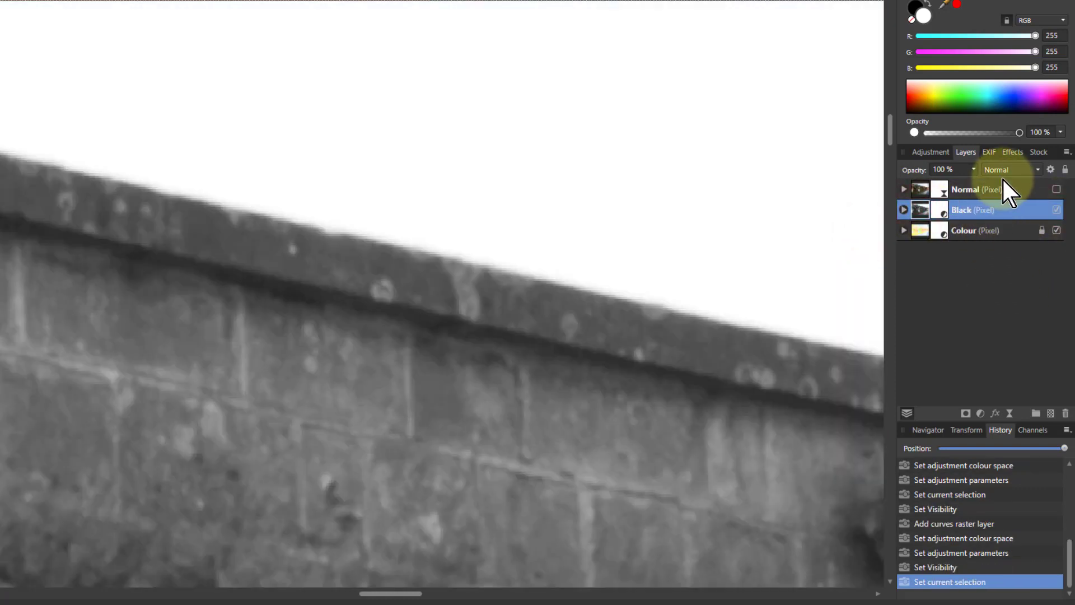
pyautogui.click(1008, 169)
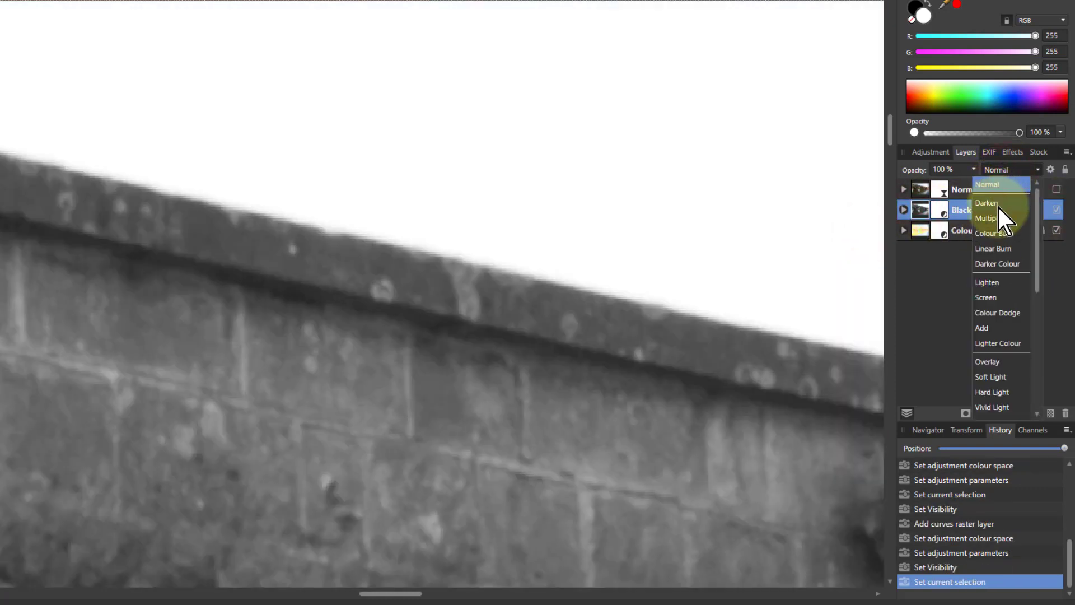
pyautogui.click(986, 219)
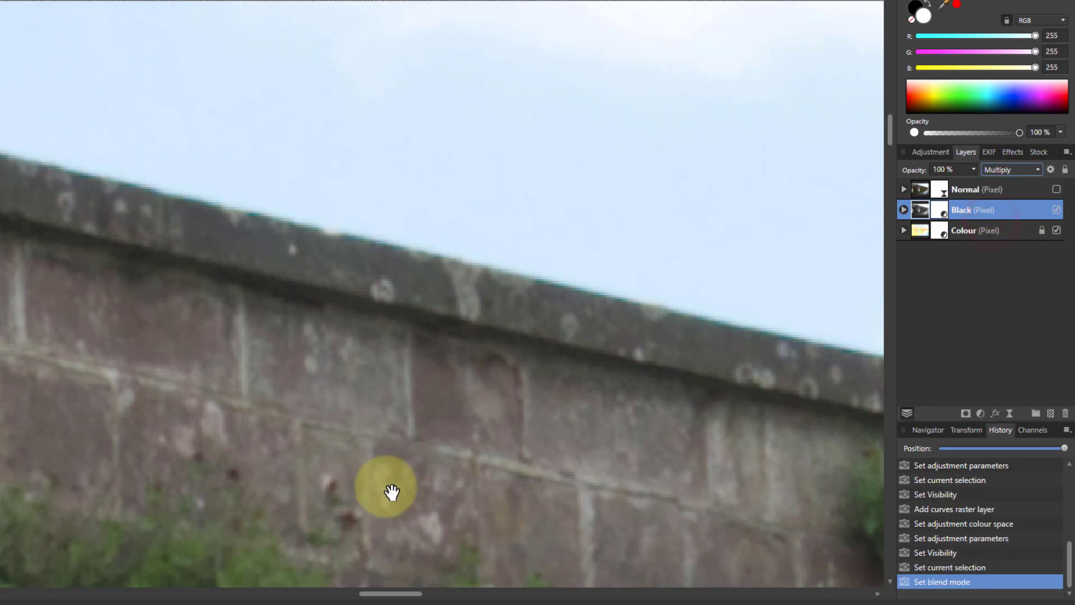
pyautogui.moveTo(946, 233)
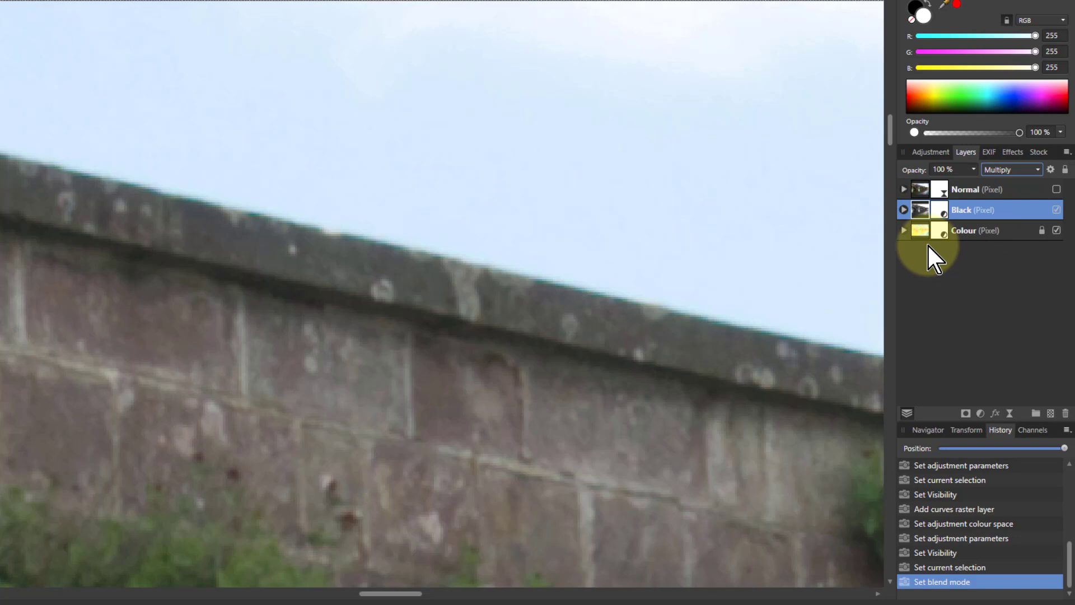
# Paste a copy of the Normal layer's unsharp mask into the Black layer beneath its curves.
pyautogui.click(904, 209)
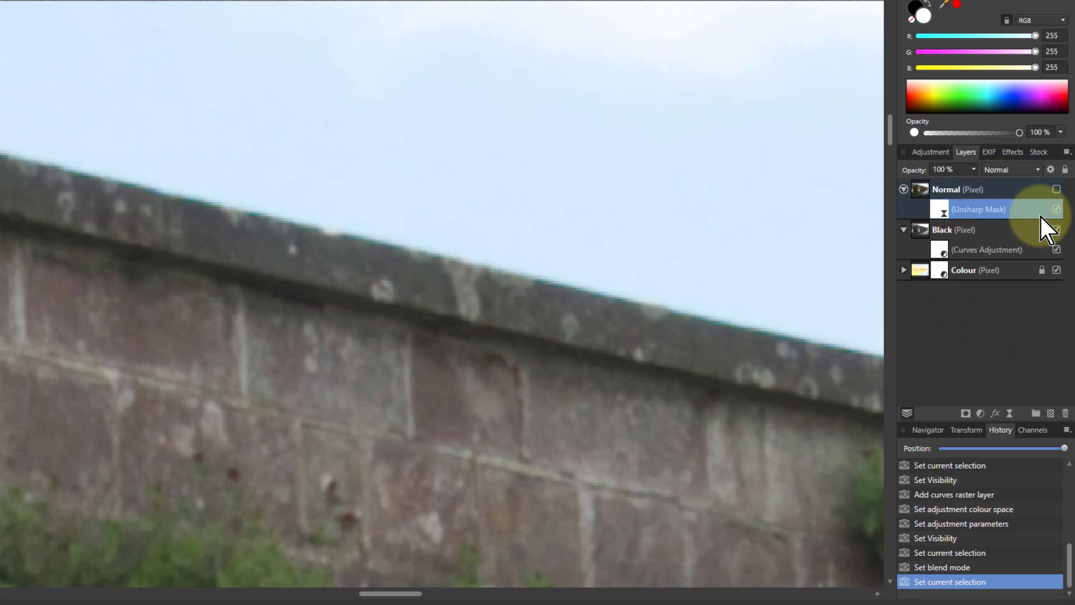
pyautogui.moveTo(867, 151)
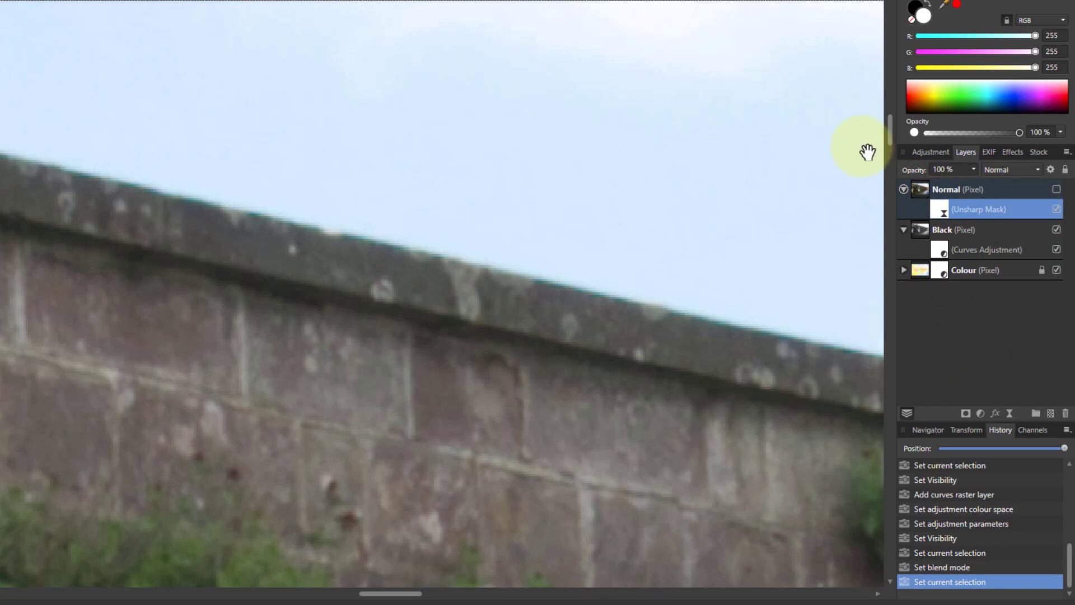
pyautogui.click(946, 230)
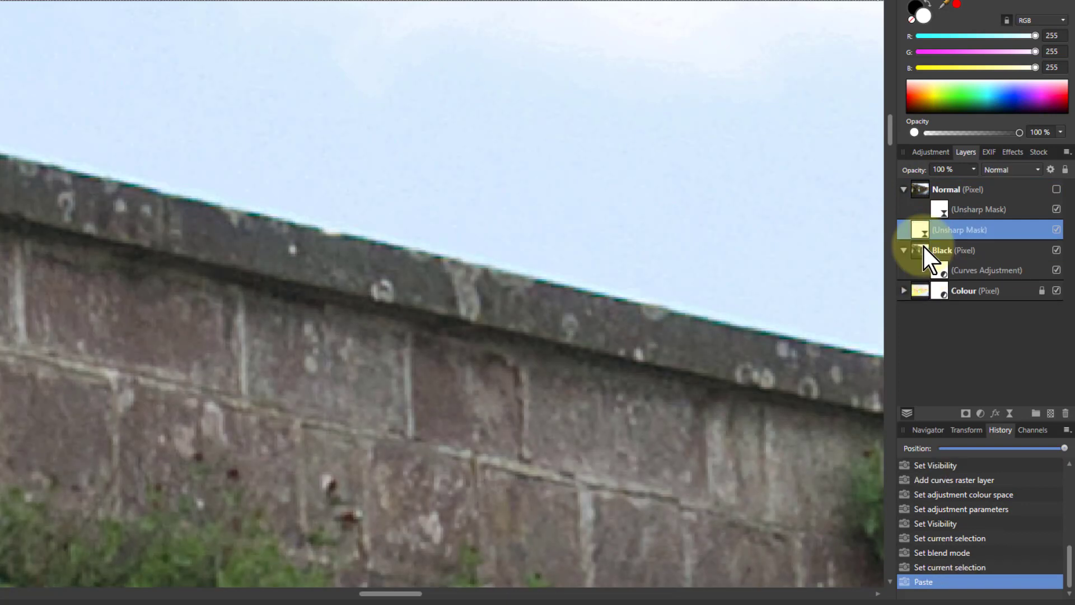
pyautogui.click(942, 250)
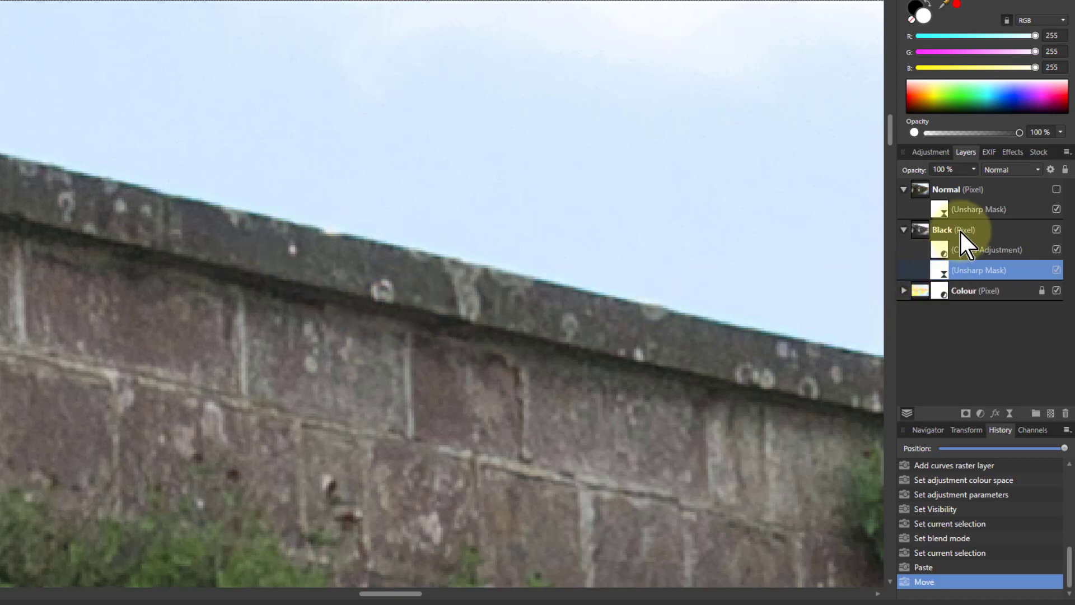
pyautogui.moveTo(397, 262)
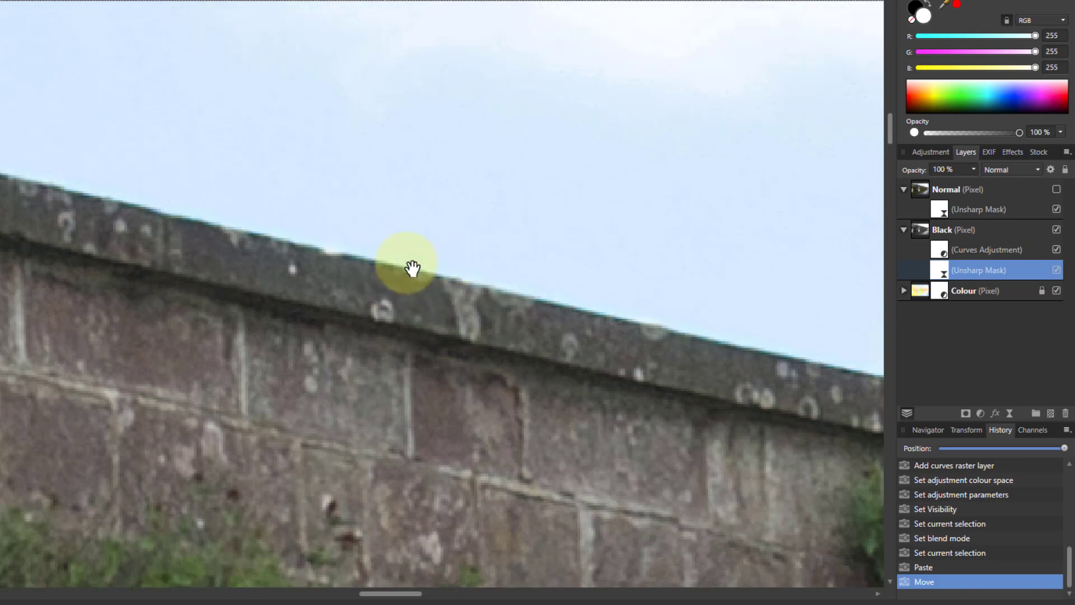
# Adjust the Black layer's unsharp mask radius and factor in the Live Unsharp Mask dialog.
pyautogui.doubleClick(979, 270)
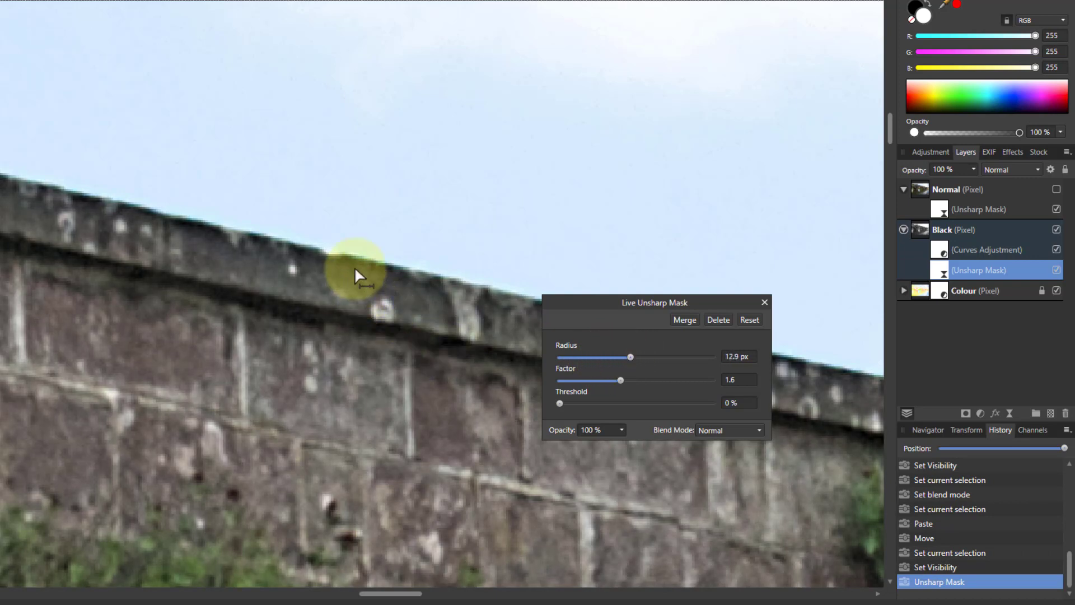
pyautogui.moveTo(630, 371)
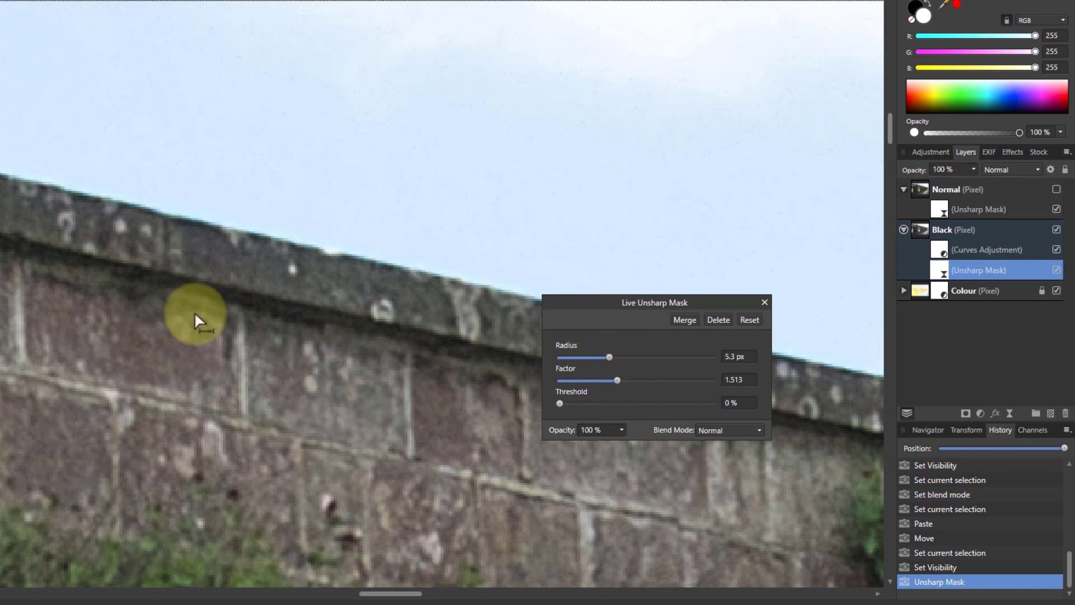
pyautogui.moveTo(374, 323)
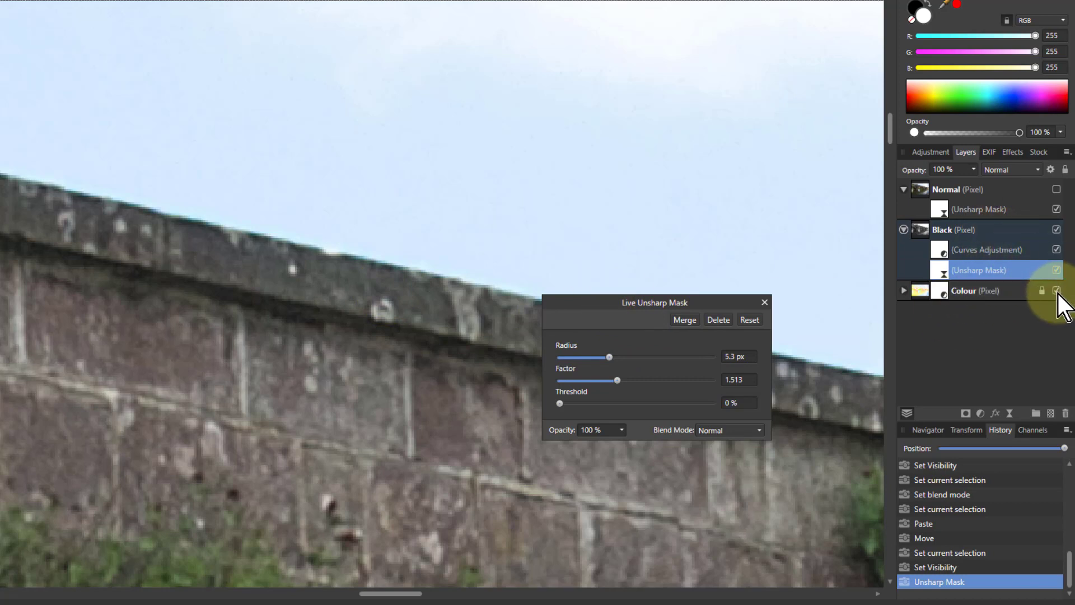
# Hide the Colour layer to judge the greyscale sharpening alone.
pyautogui.click(1056, 290)
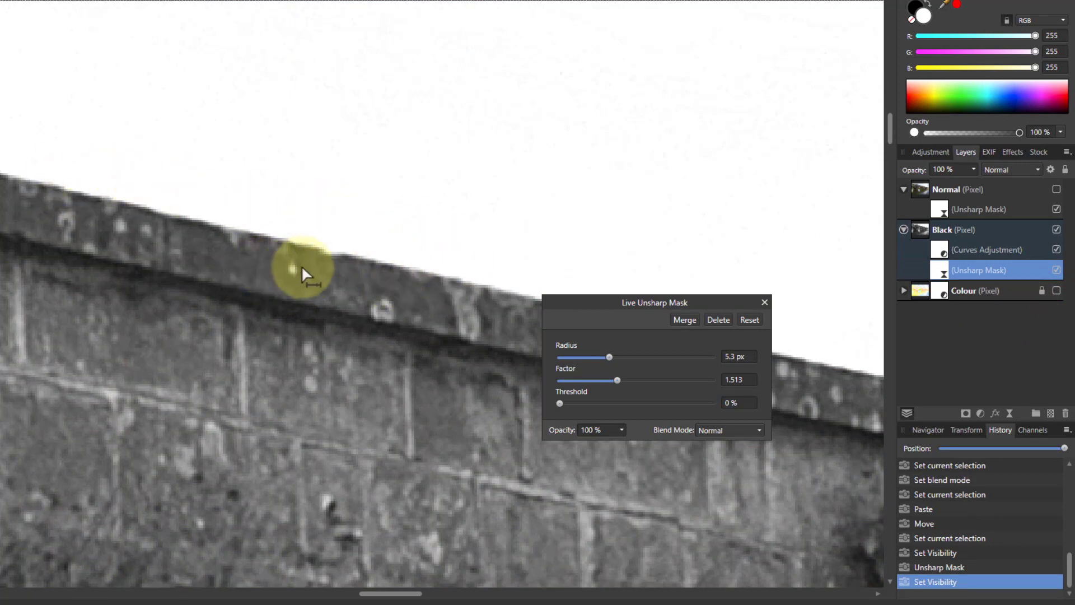
pyautogui.moveTo(301, 246)
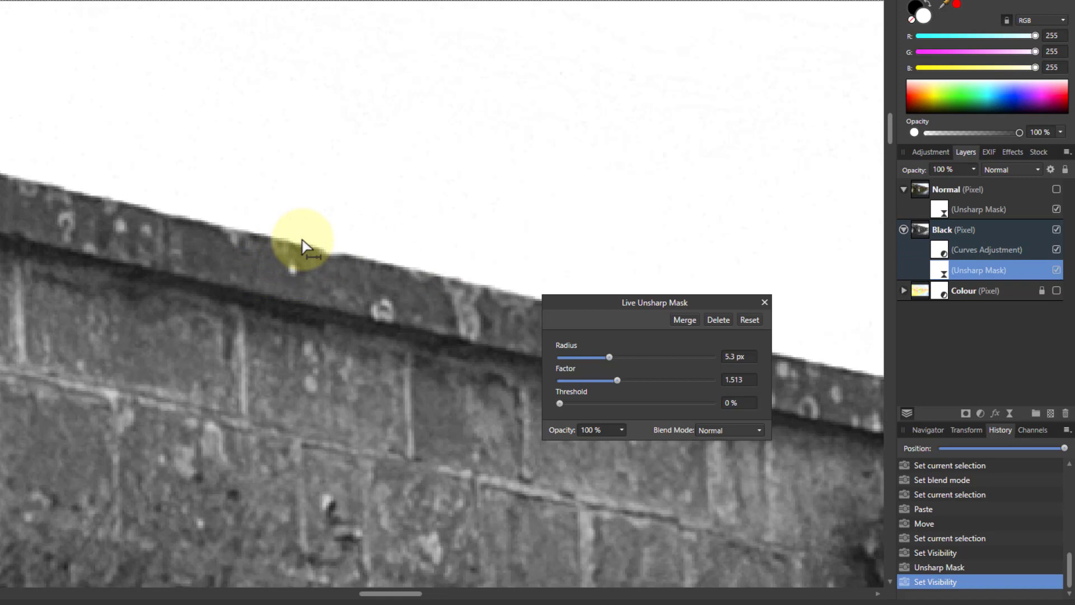
pyautogui.moveTo(398, 281)
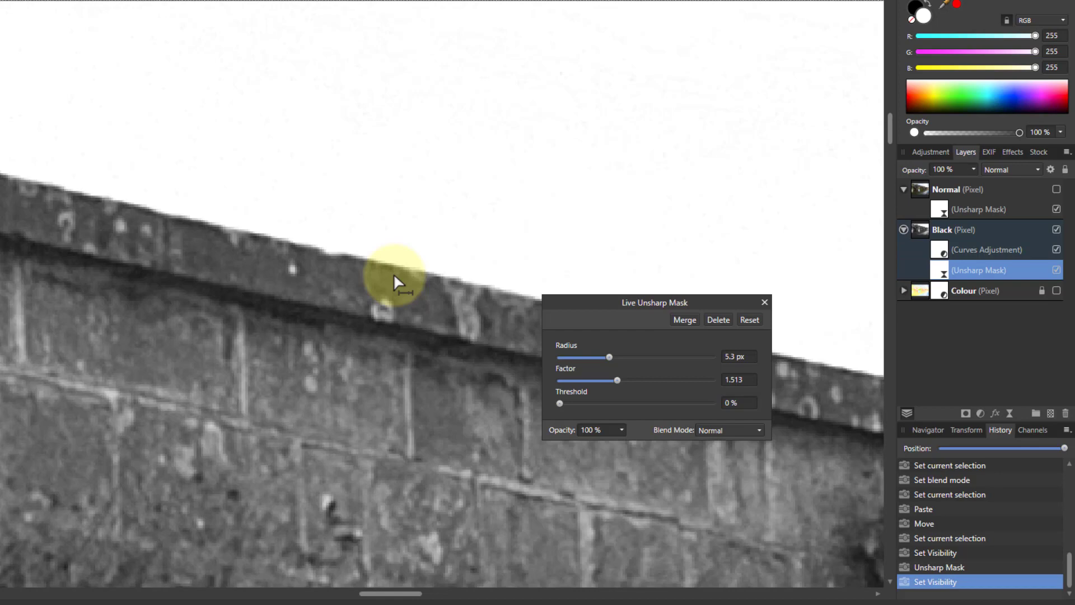
pyautogui.moveTo(977, 326)
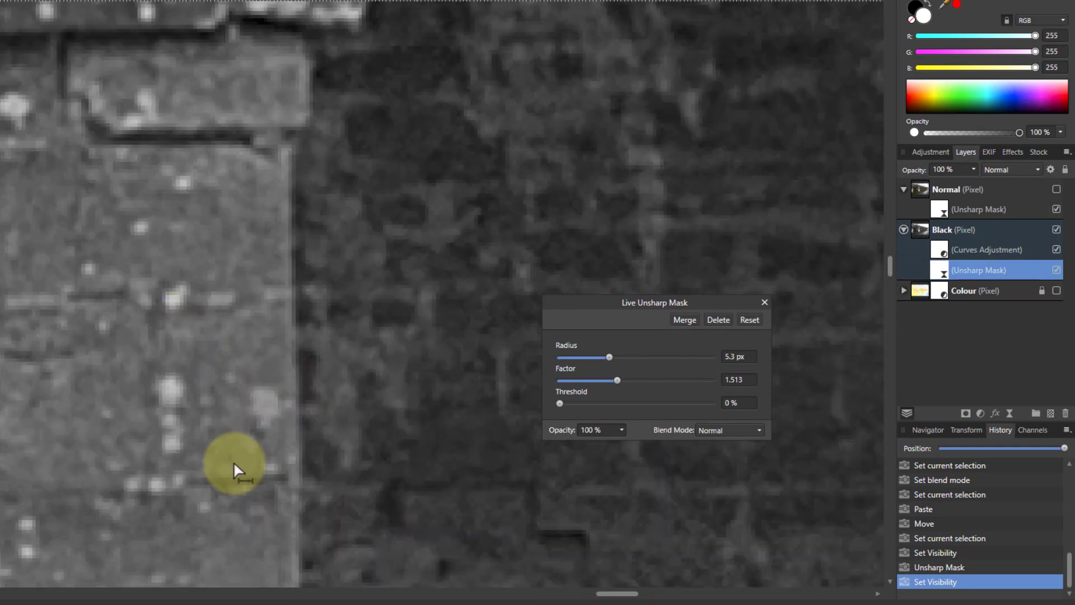
pyautogui.moveTo(307, 376)
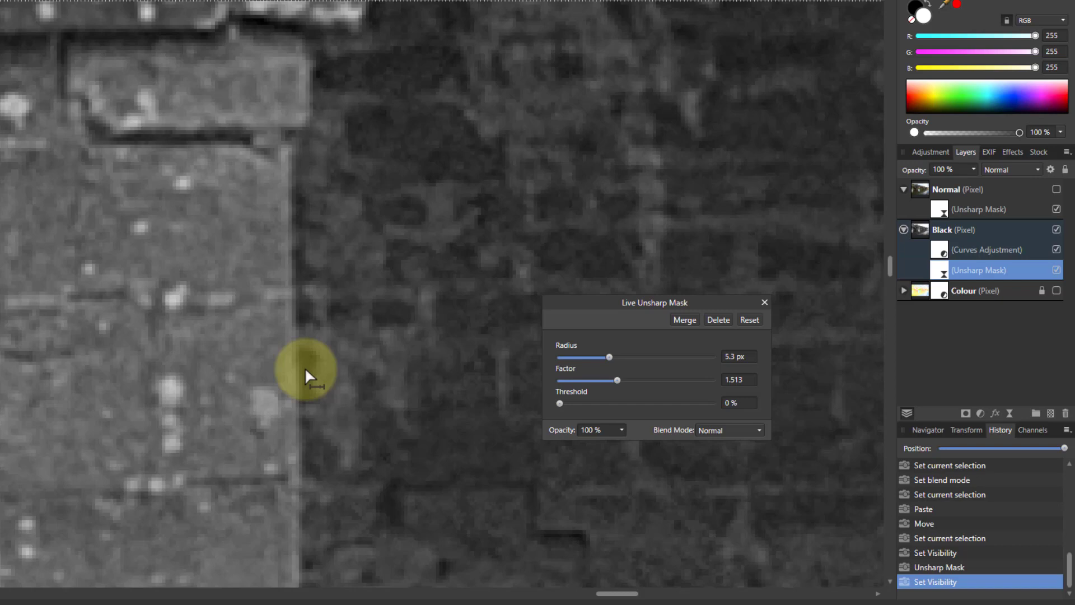
pyautogui.moveTo(575, 452)
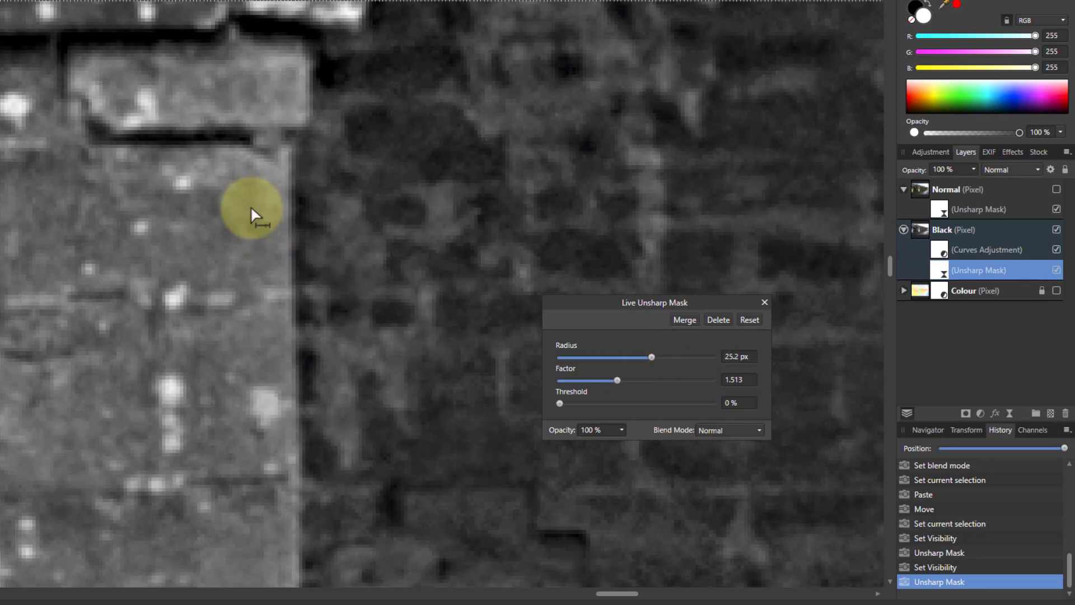
pyautogui.moveTo(579, 531)
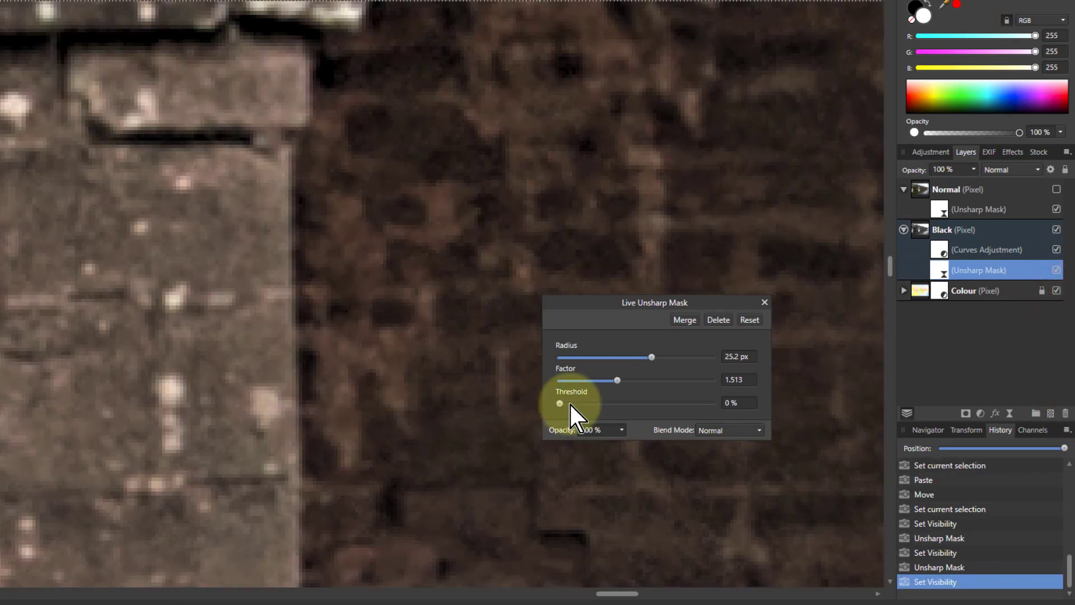
pyautogui.moveTo(329, 422)
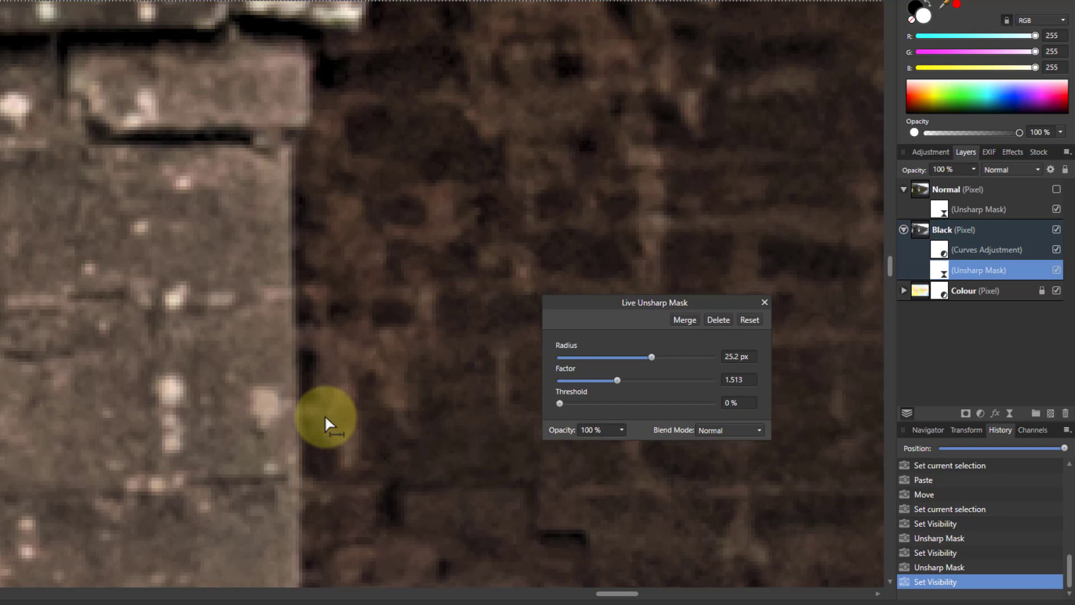
pyautogui.moveTo(621, 390)
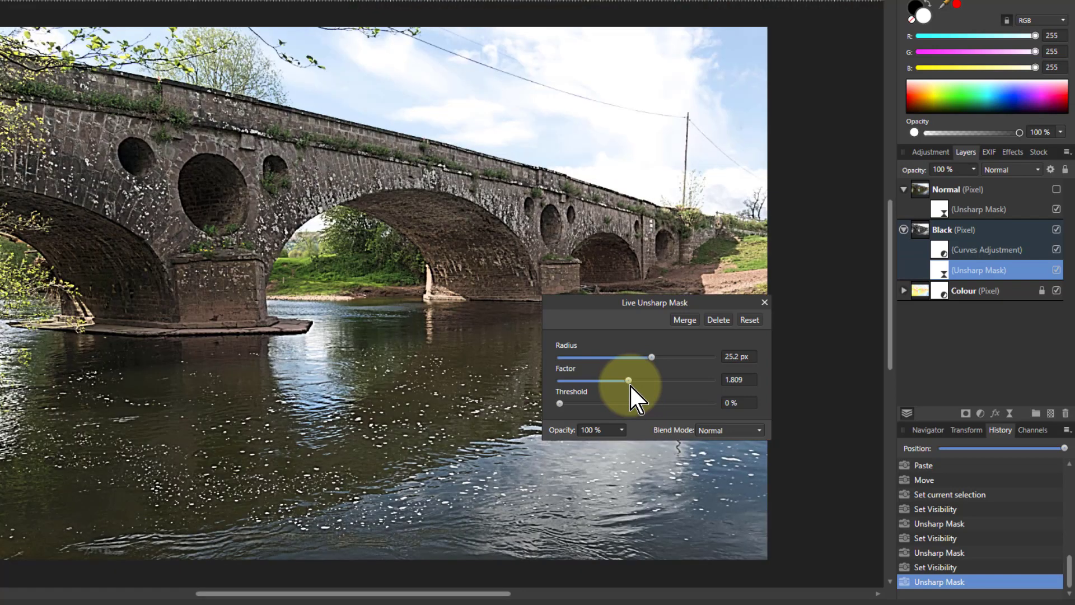
pyautogui.moveTo(656, 375)
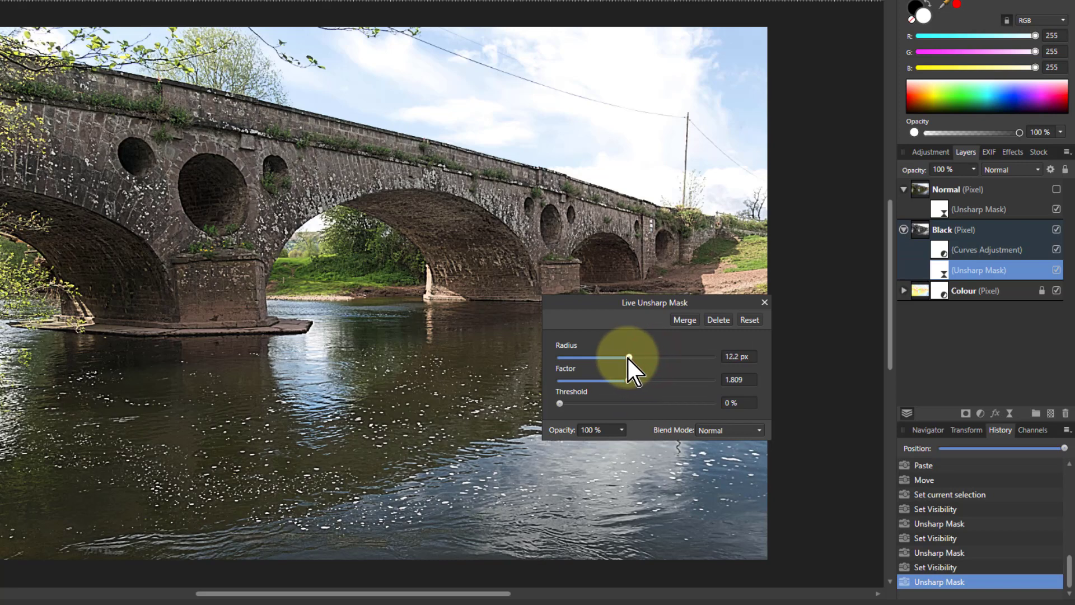
pyautogui.moveTo(656, 384)
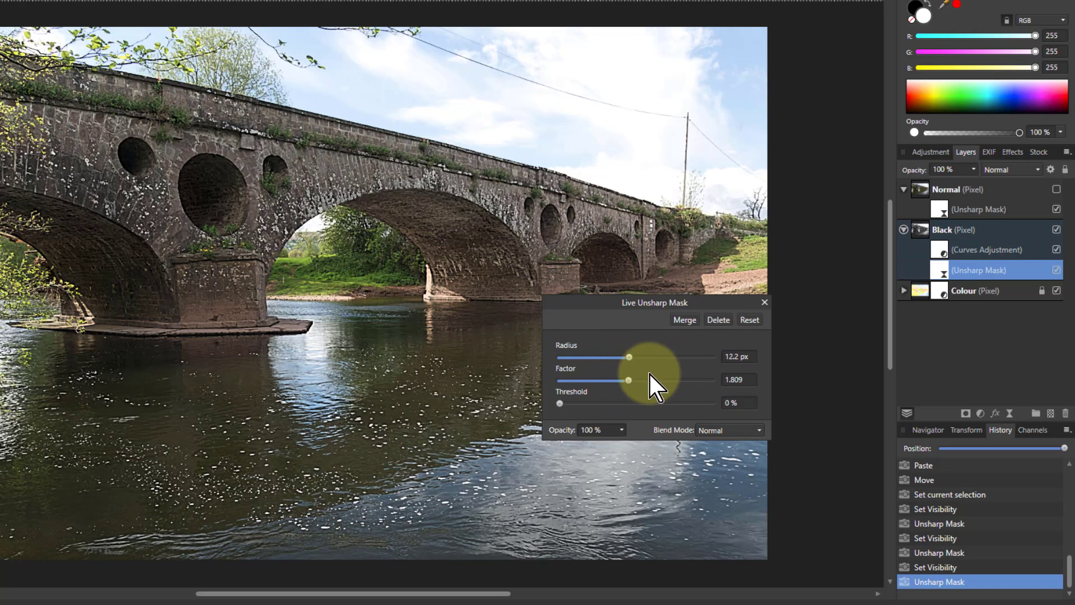
pyautogui.moveTo(926, 292)
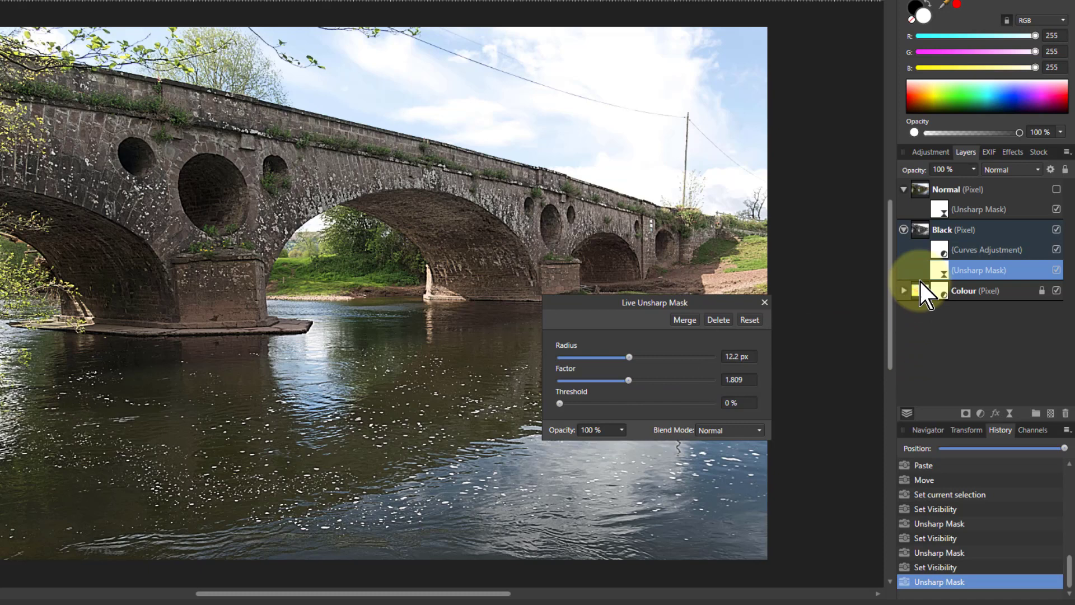
# Keep the unsharp mask at 12.2 px radius, 1.809 factor and collapse the Black layer.
pyautogui.click(903, 230)
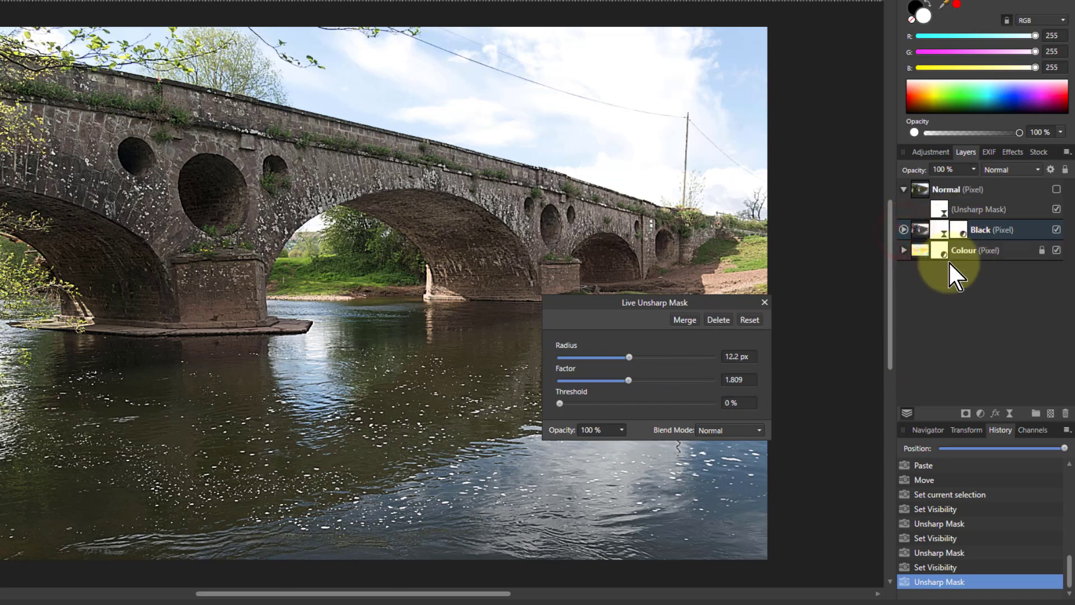
pyautogui.moveTo(940, 264)
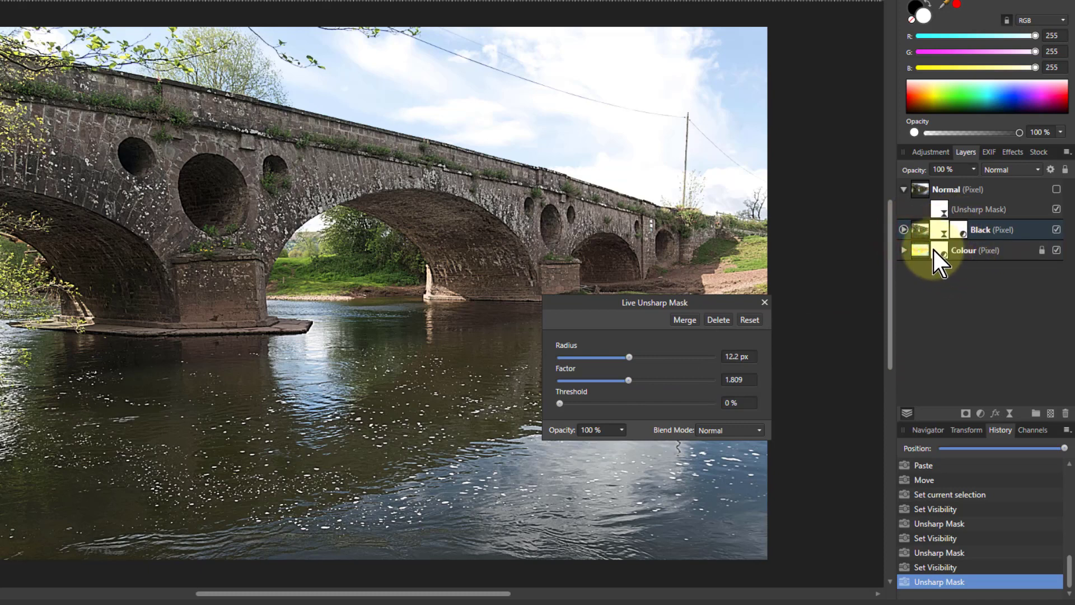